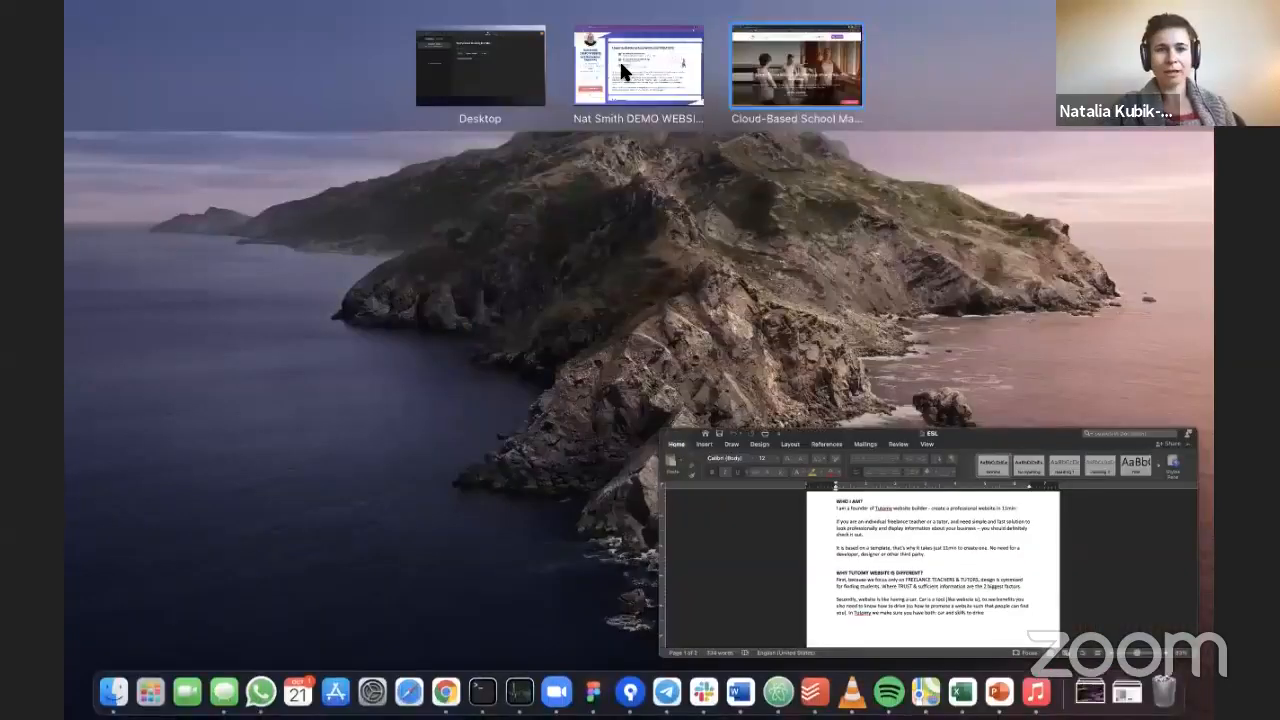
- Switch to the Nat Smith demo tutor site and highlight its 'Contact me for free' offer text
left_click(637, 65)
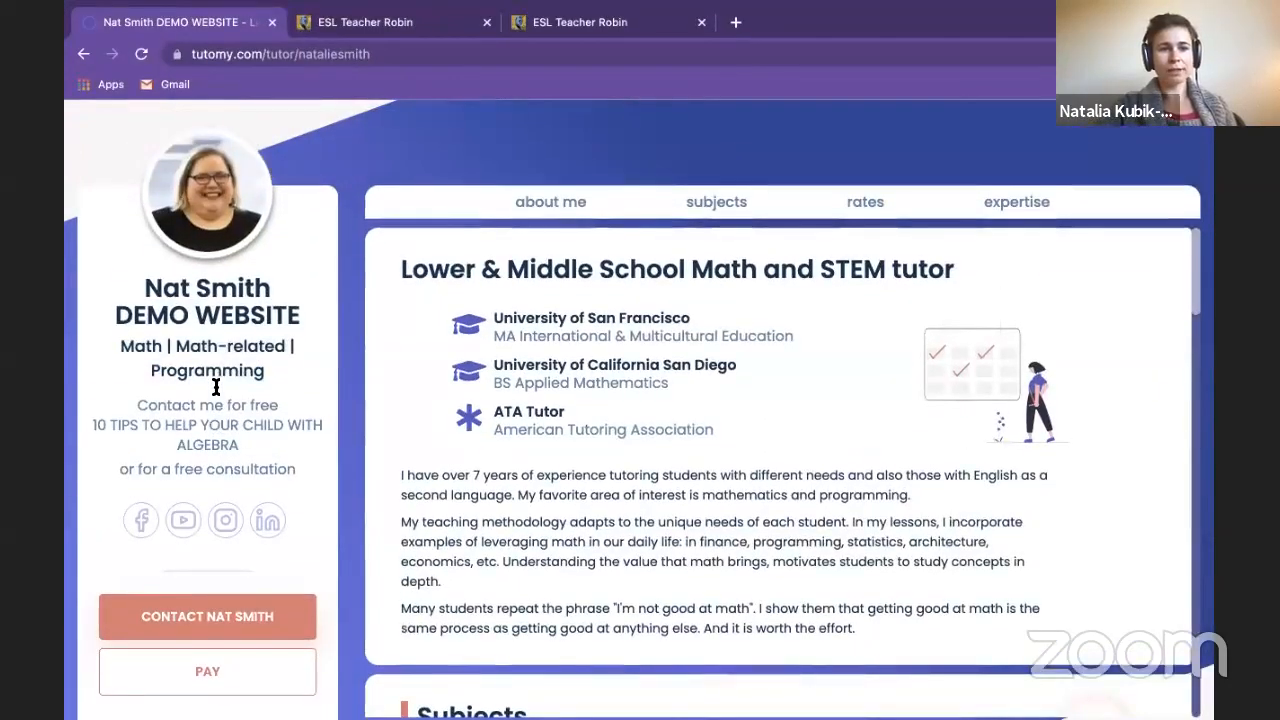
double_click(207, 315)
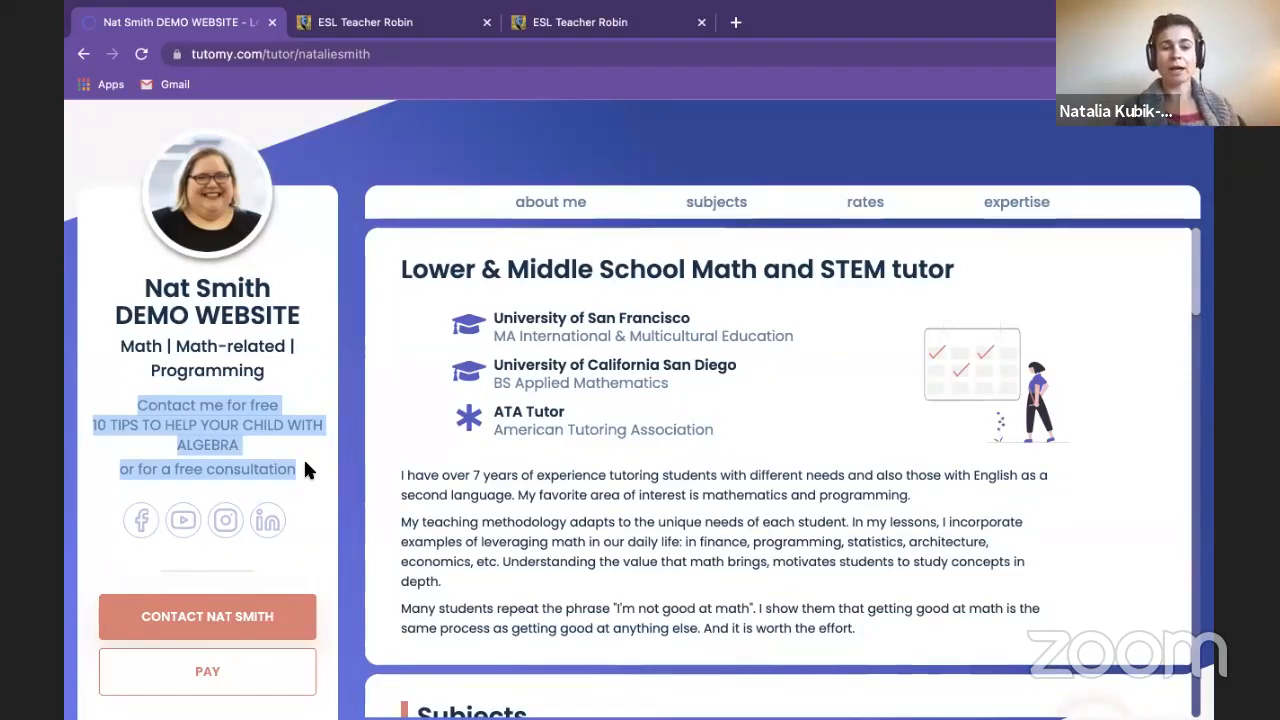
mouse_move(240, 555)
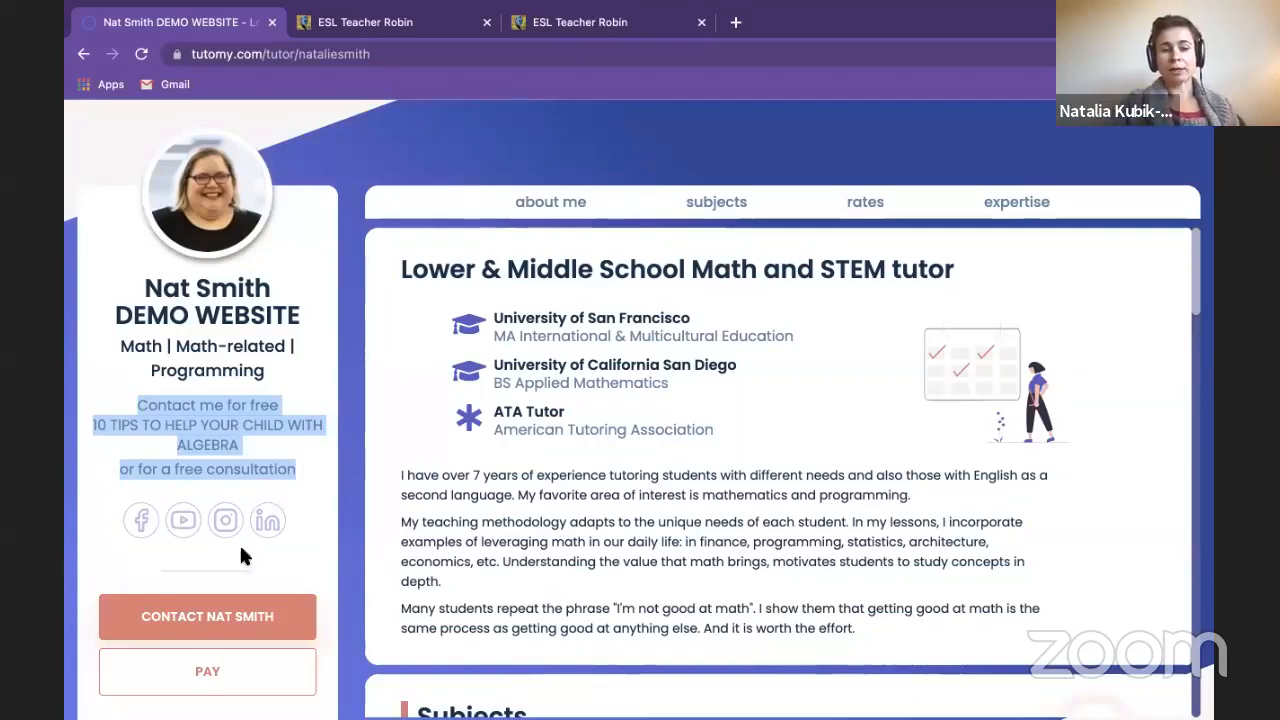
left_click(207, 616)
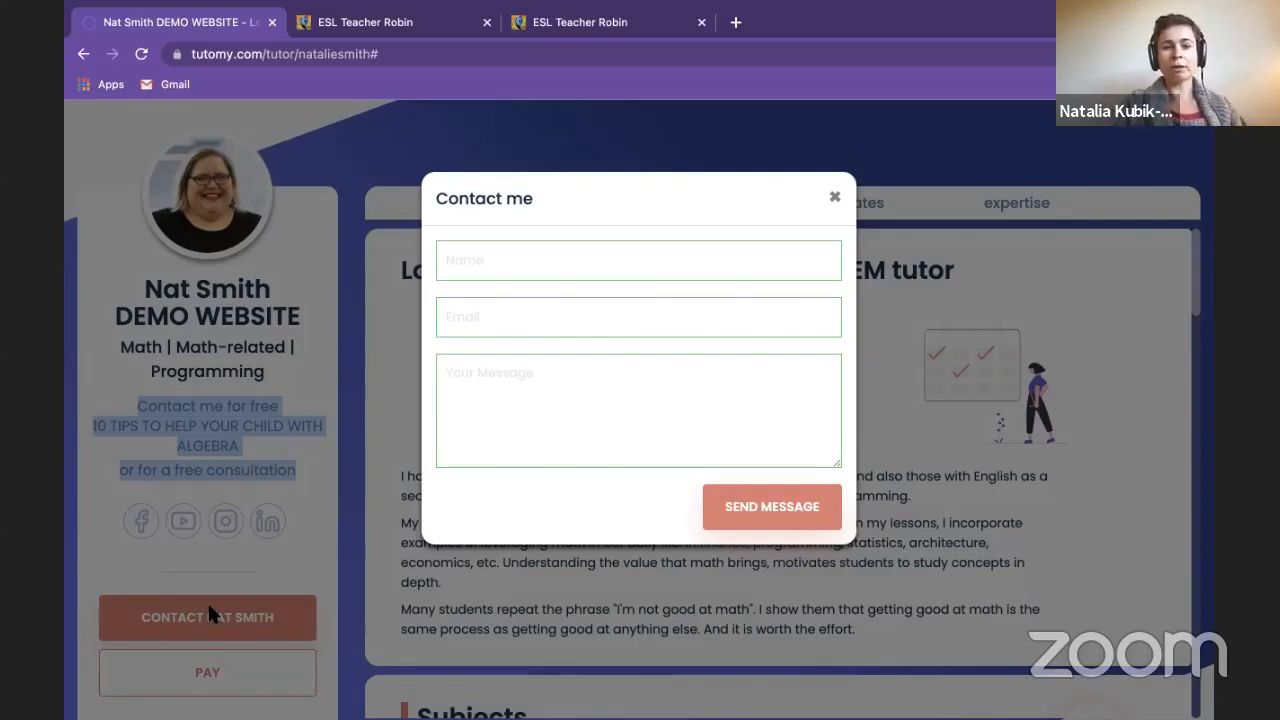
mouse_move(535, 303)
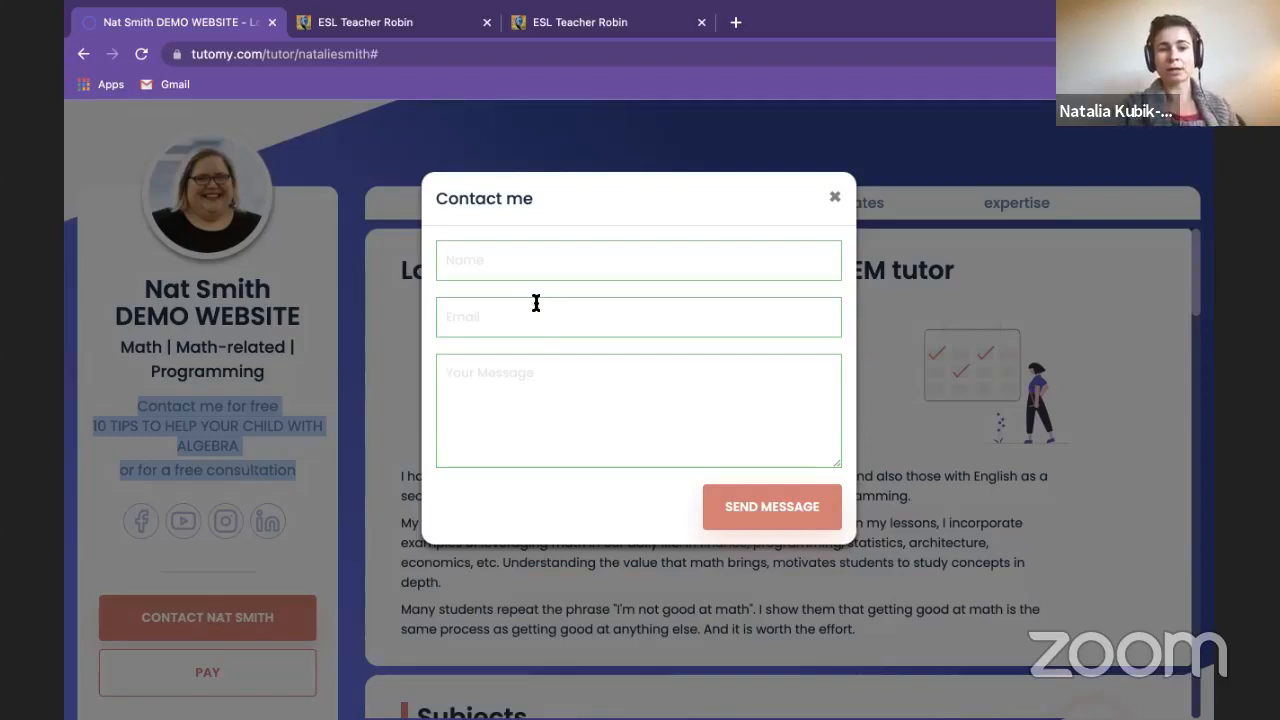
left_click(638, 260)
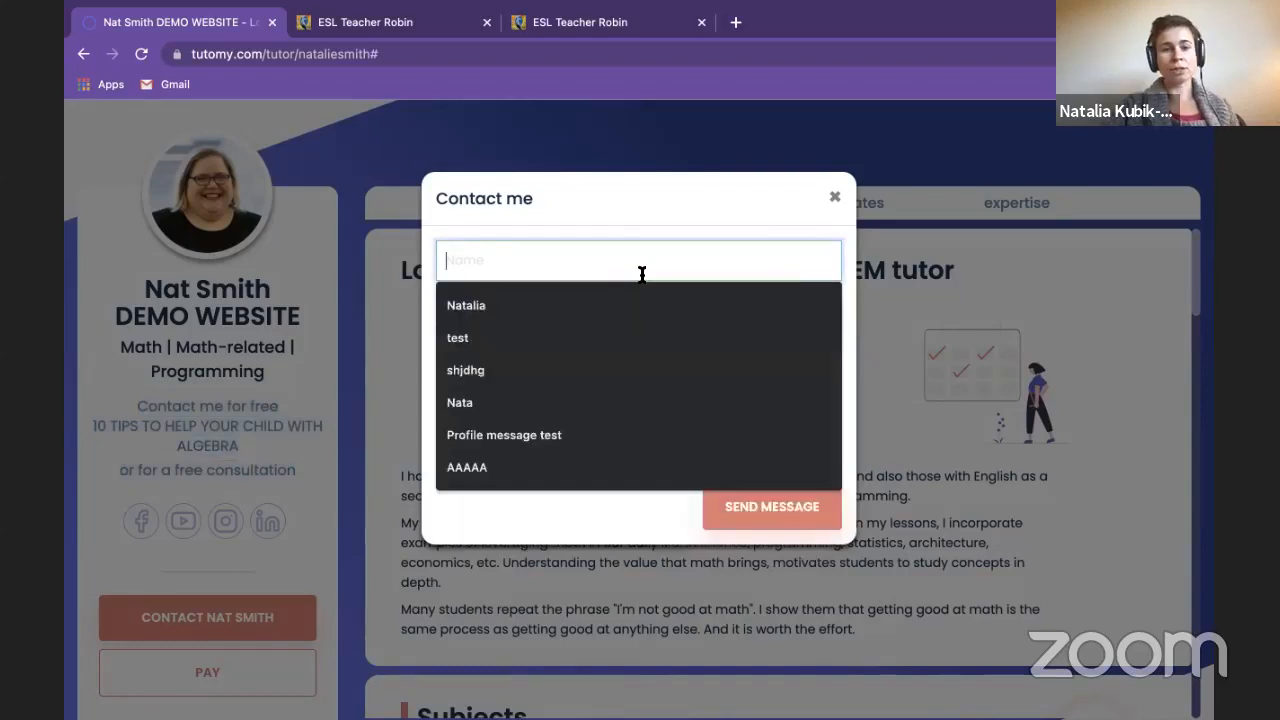
left_click(683, 213)
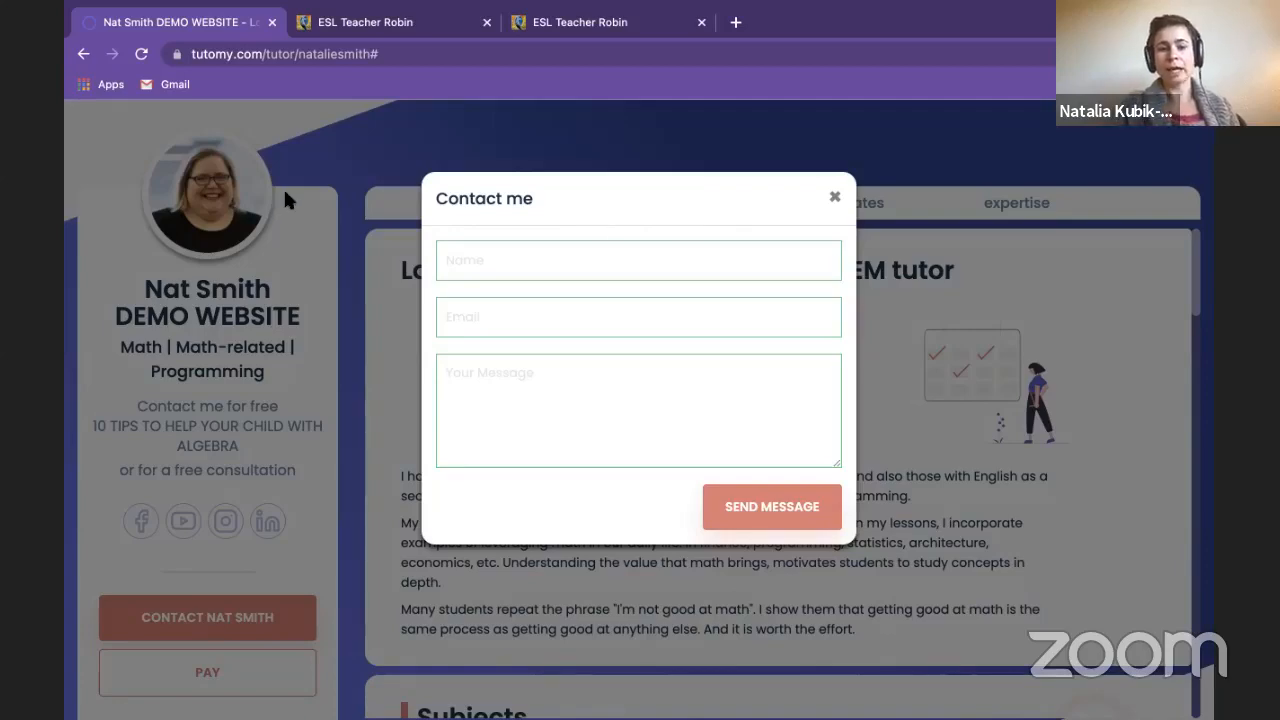
left_click(834, 196)
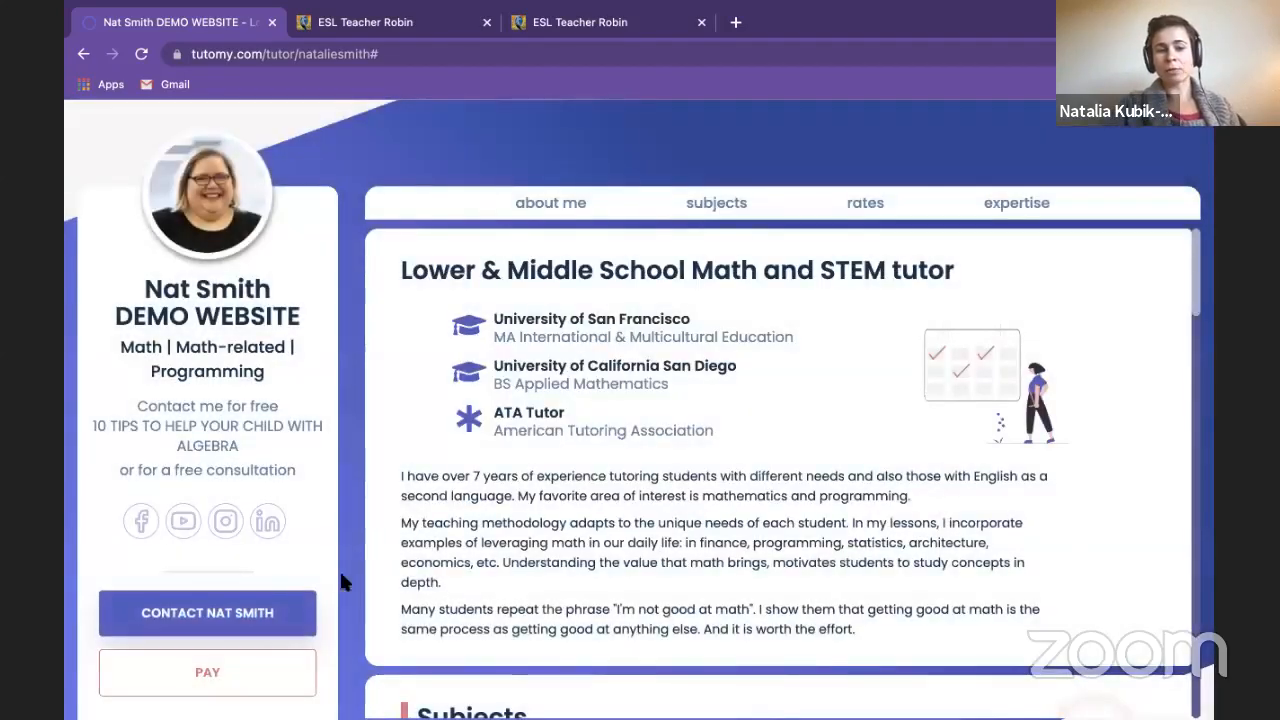
mouse_move(115, 300)
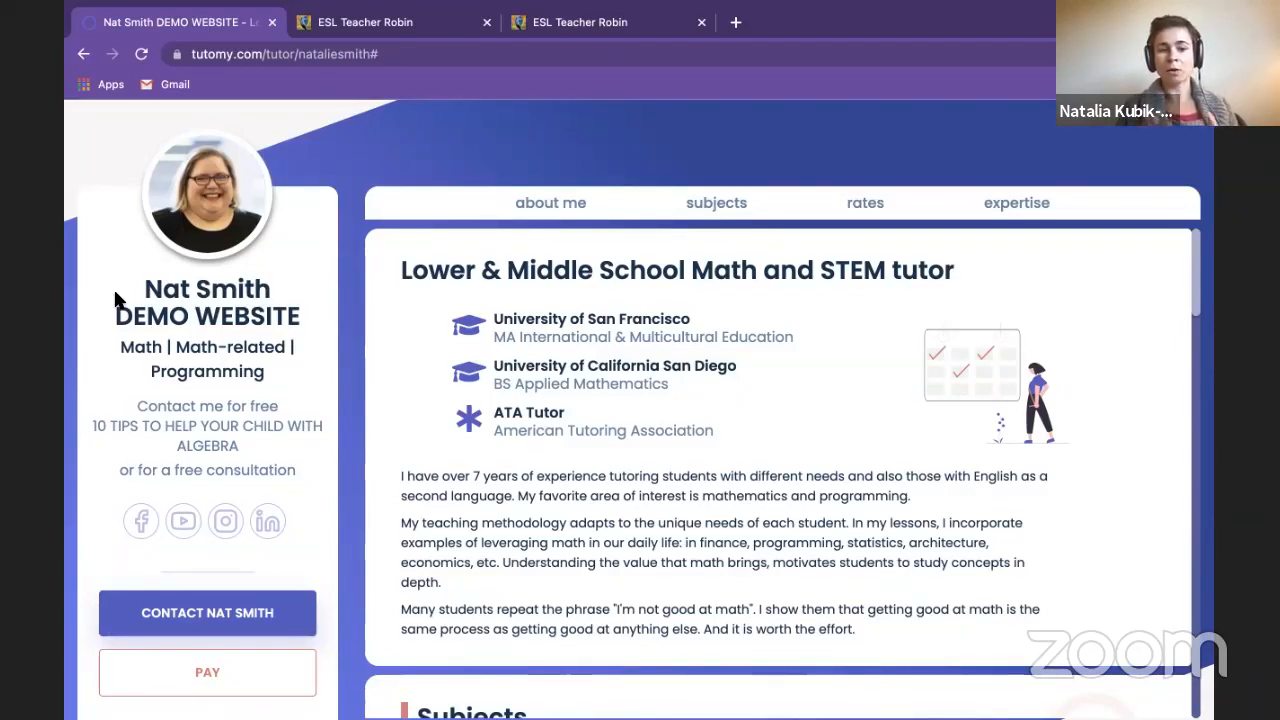
mouse_move(285, 462)
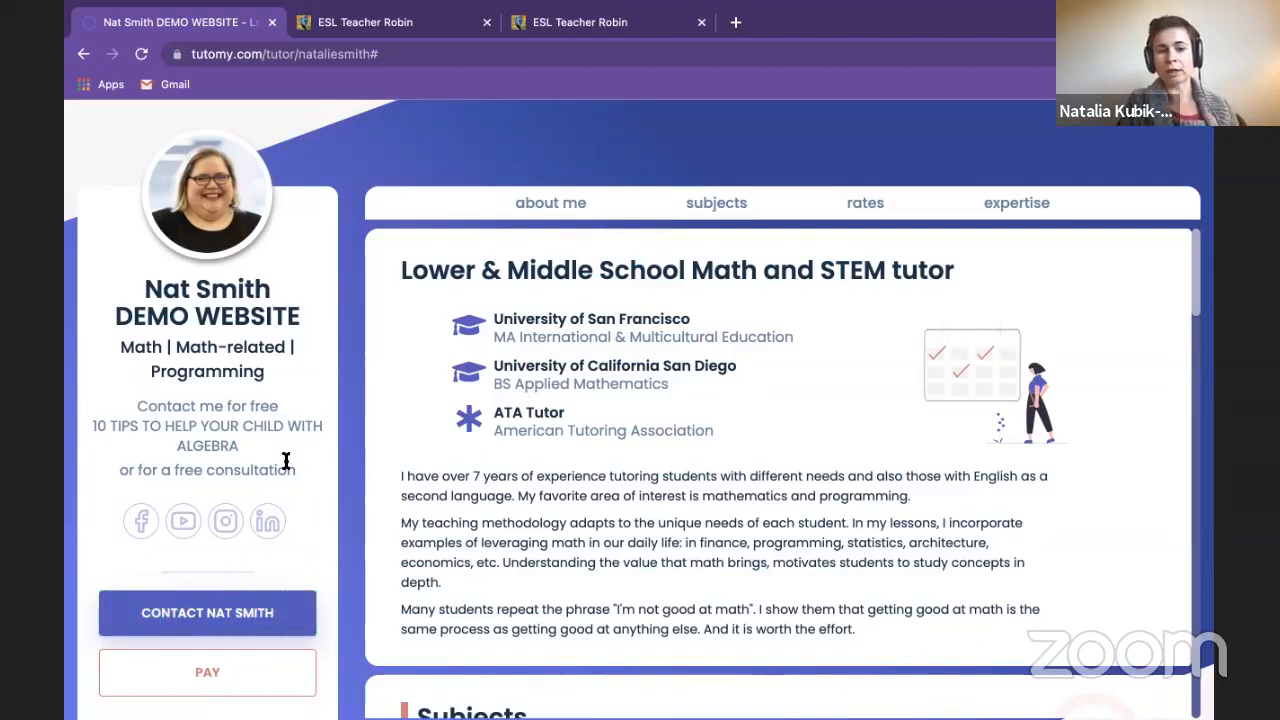
mouse_move(283, 473)
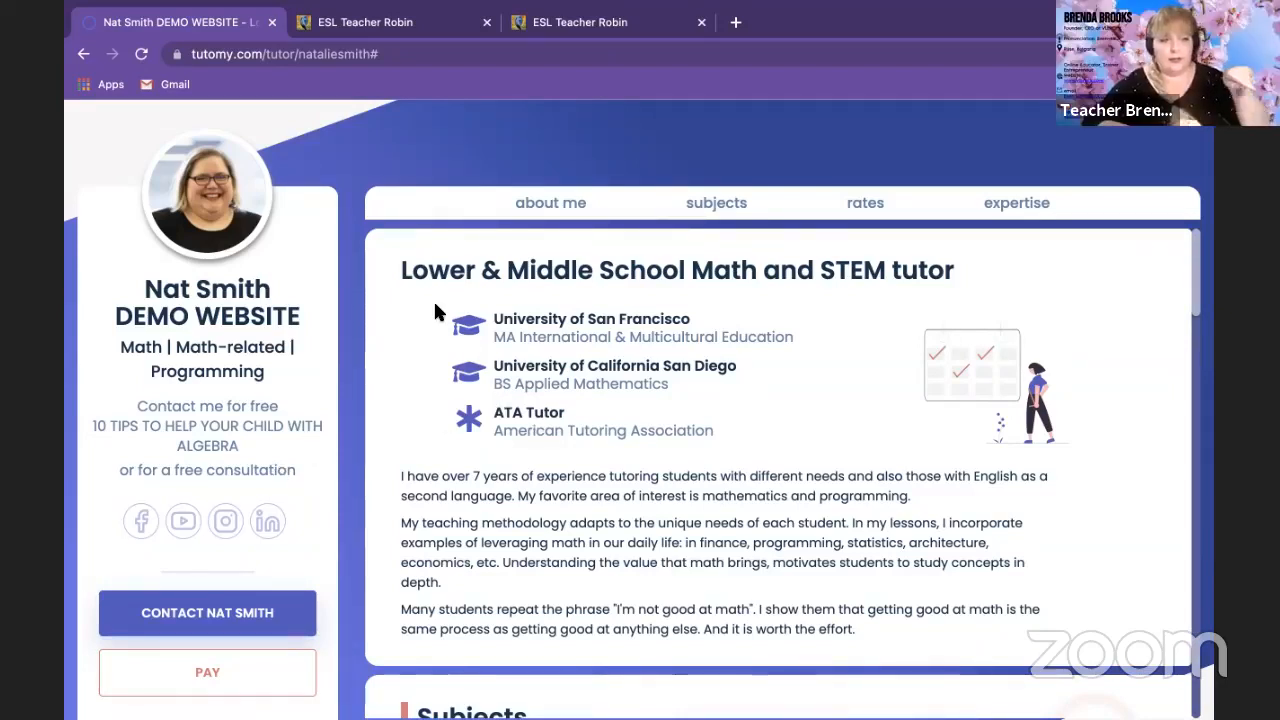
mouse_move(365, 410)
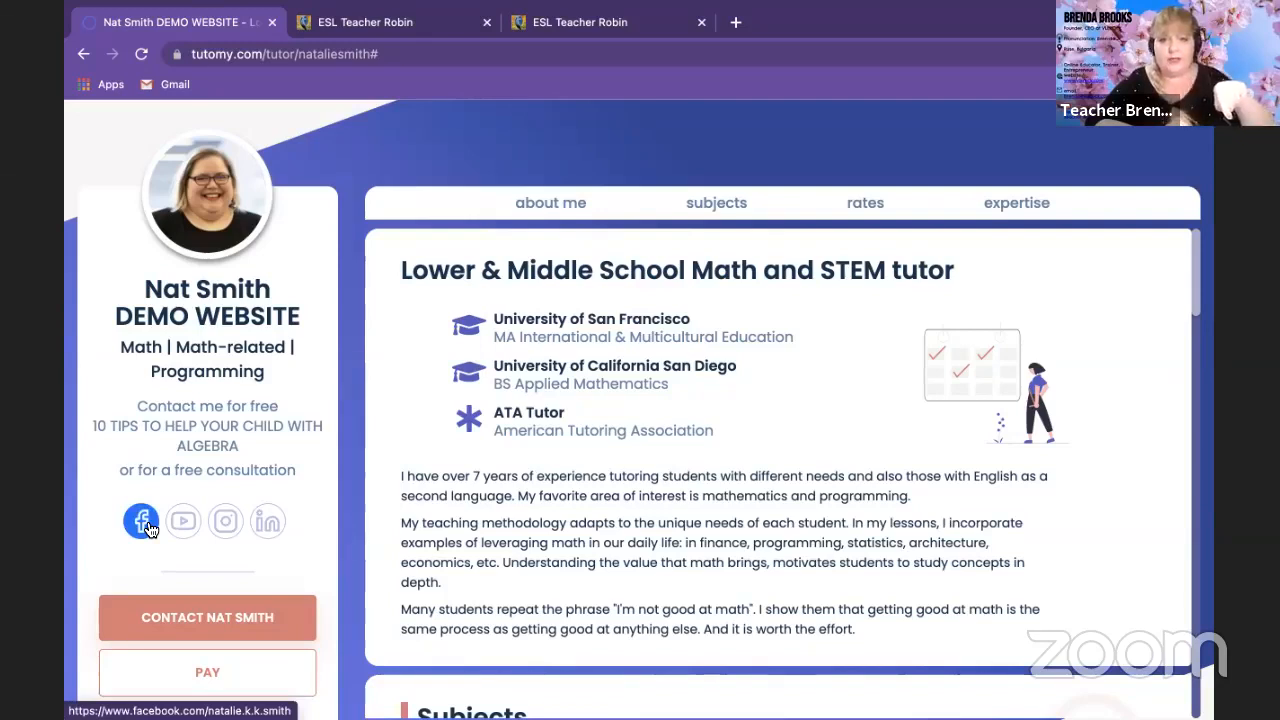
left_click(141, 520)
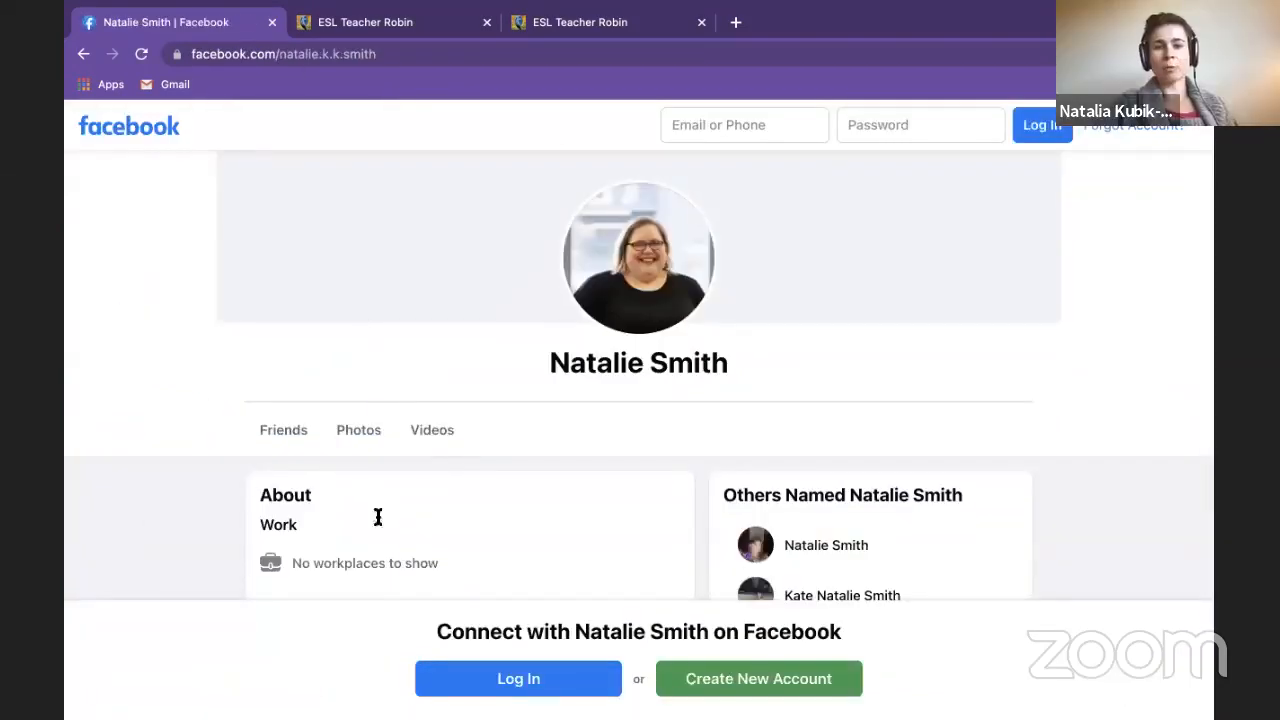
left_click(84, 54)
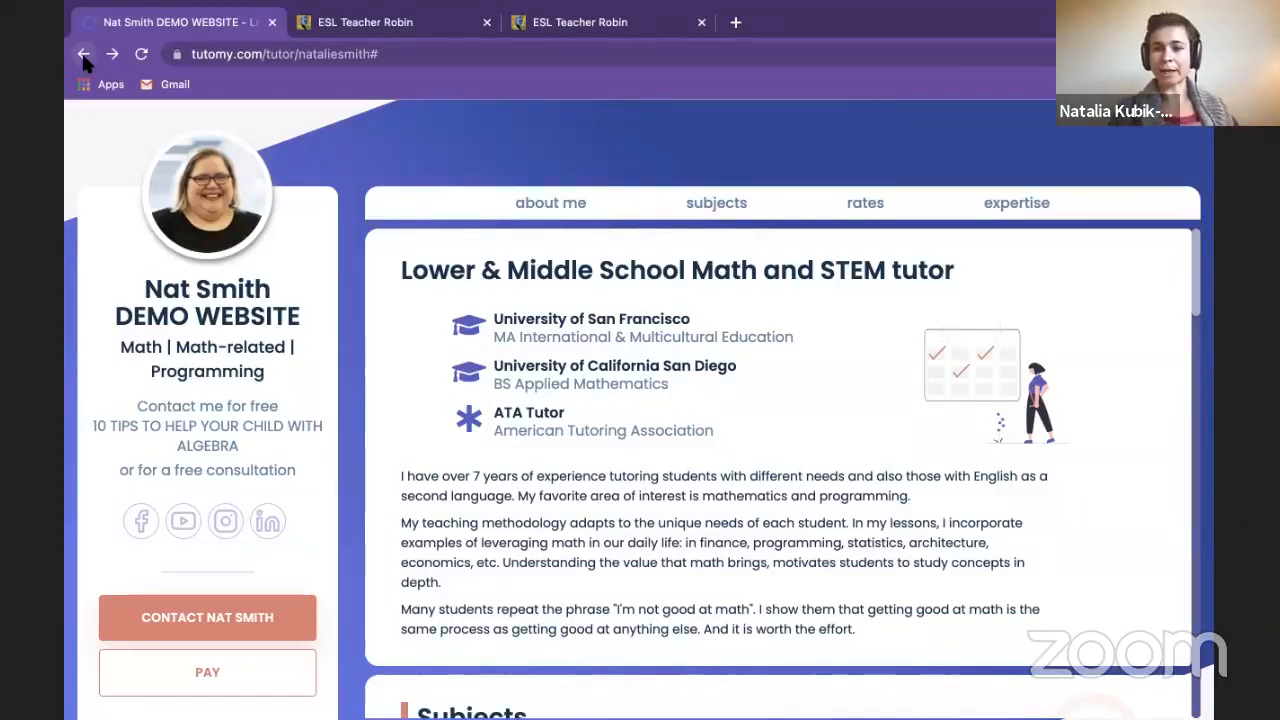
mouse_move(105, 195)
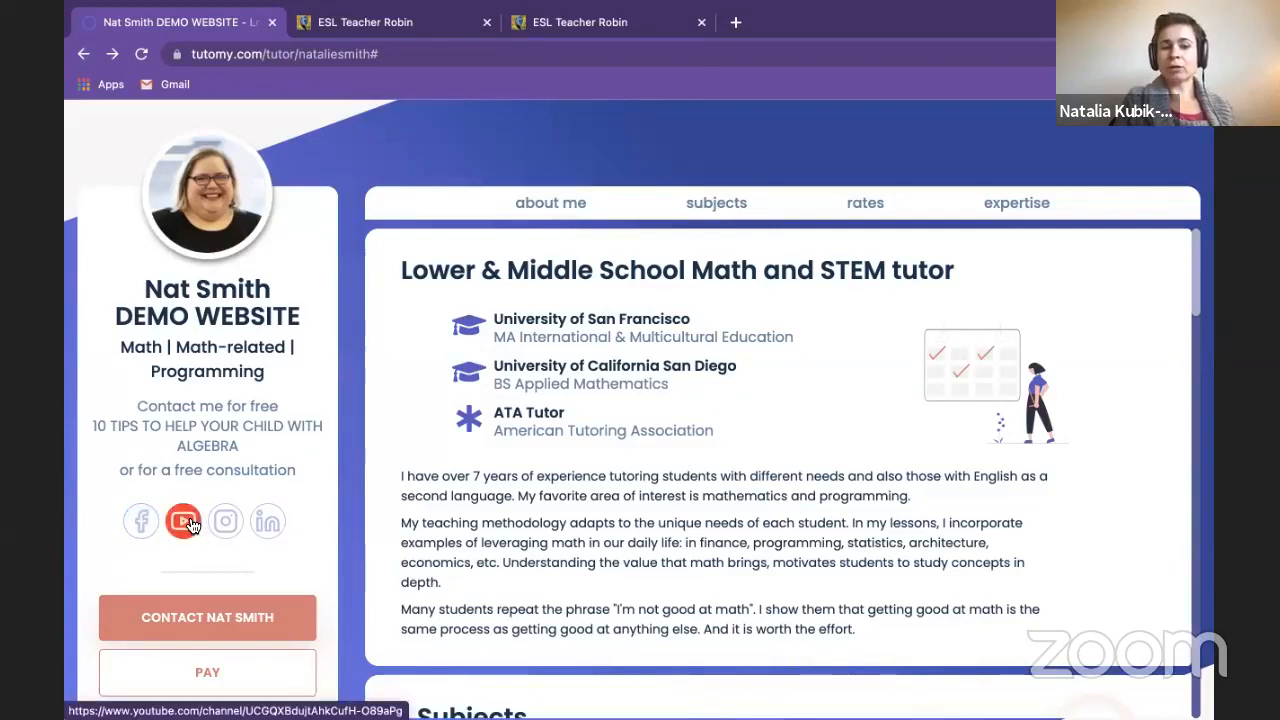
mouse_move(225, 521)
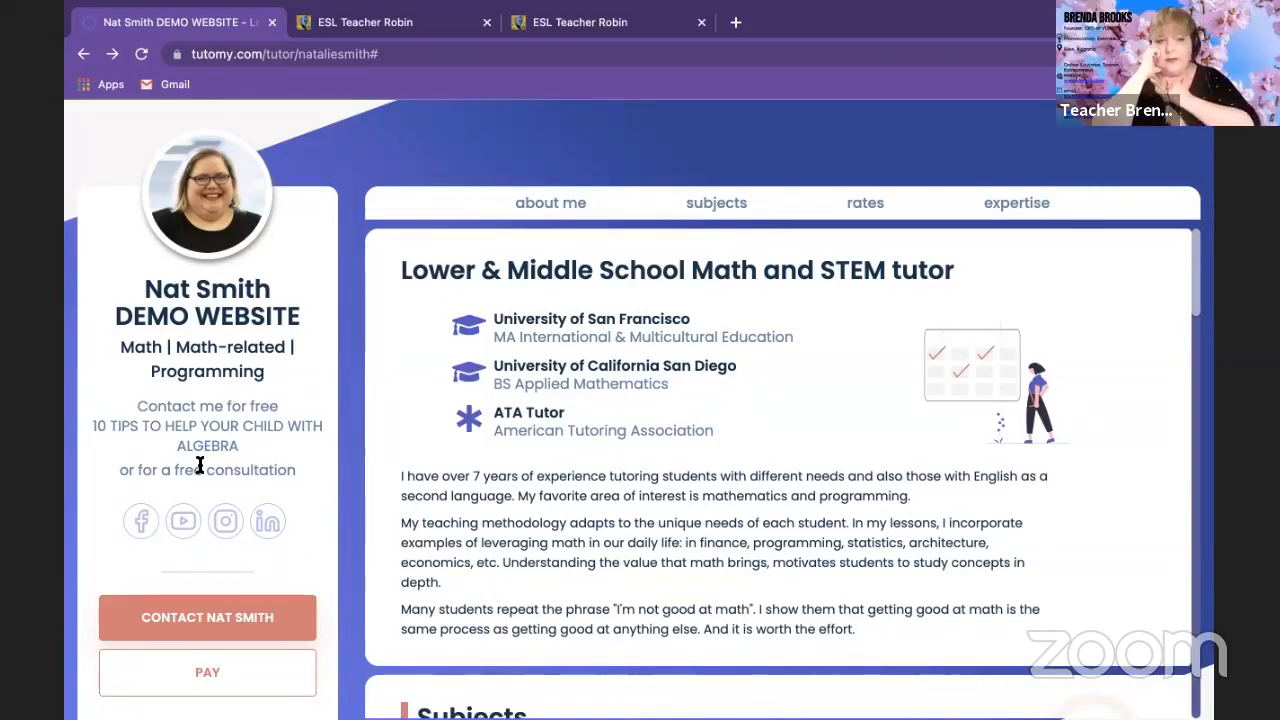
- Scroll the demo profile and jump to Rates showing $50 individual and $75 group sessions
scroll("down", 3)
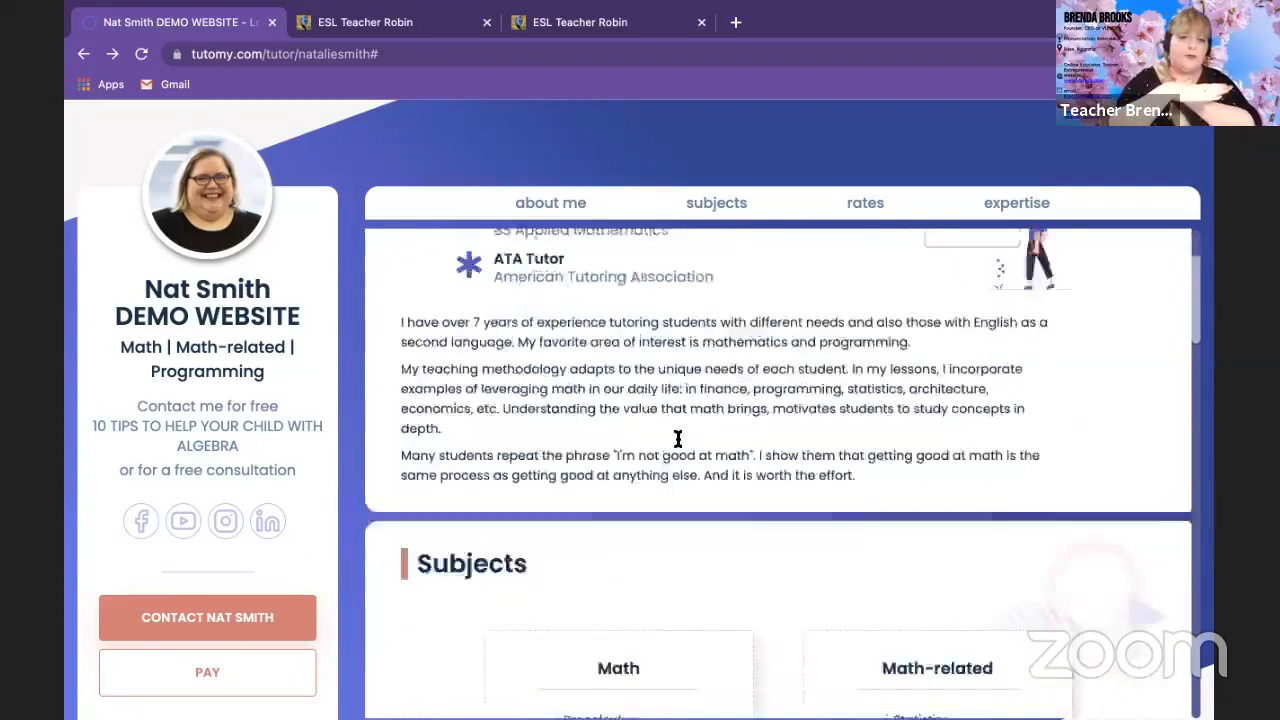
left_click(864, 202)
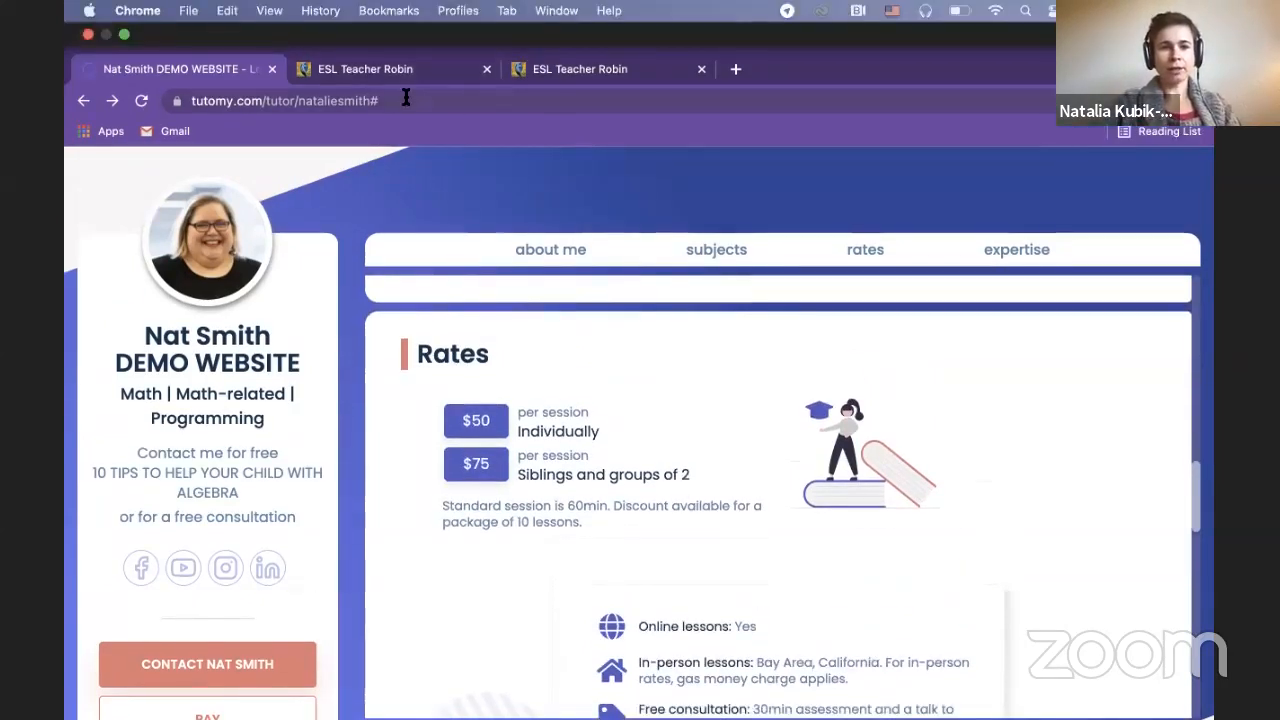
- Log into the Tutomy dashboard and open the Rates editor with the $50 and $75 entries
left_click(285, 101)
type("https://www.tutomy.com/t")
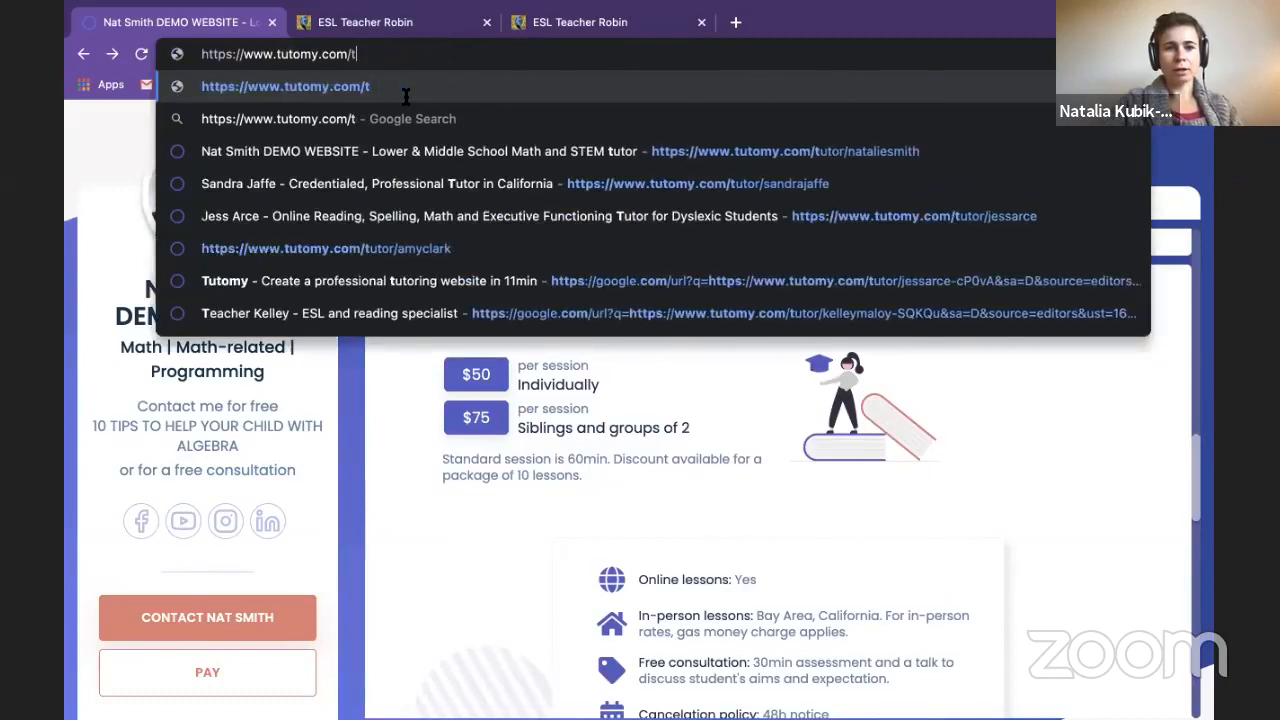
type("ogin")
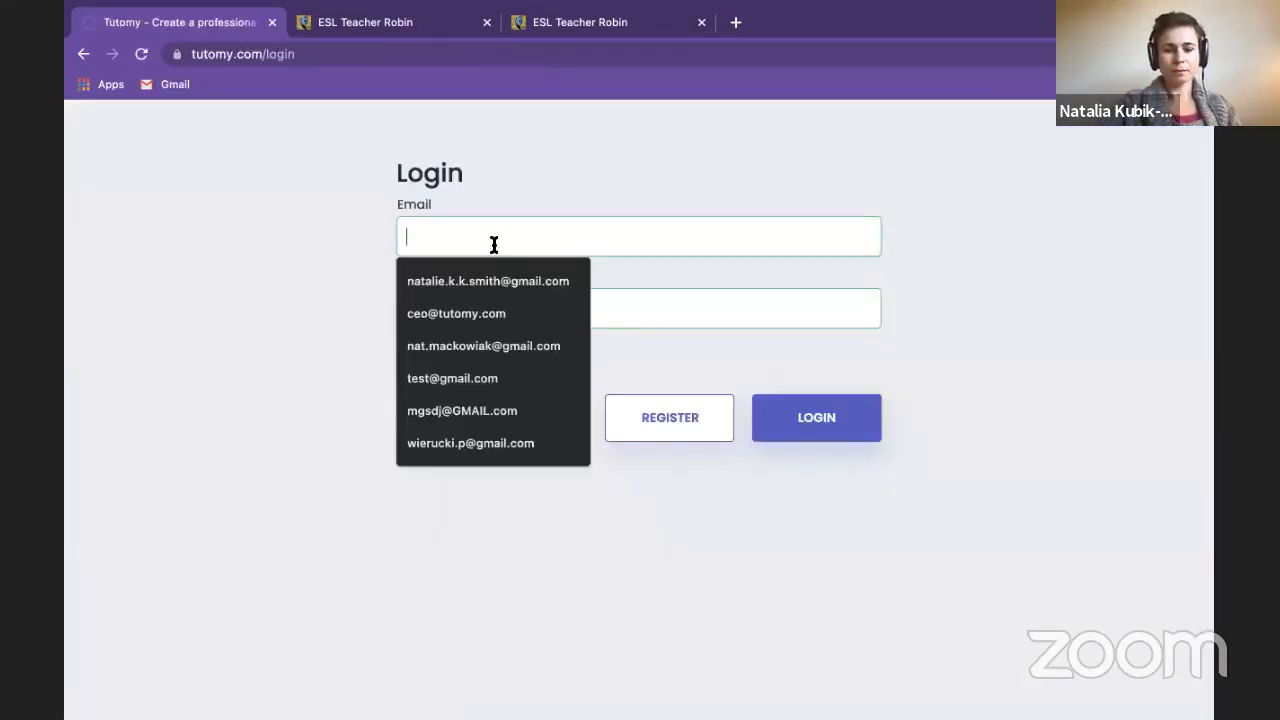
left_click(488, 281)
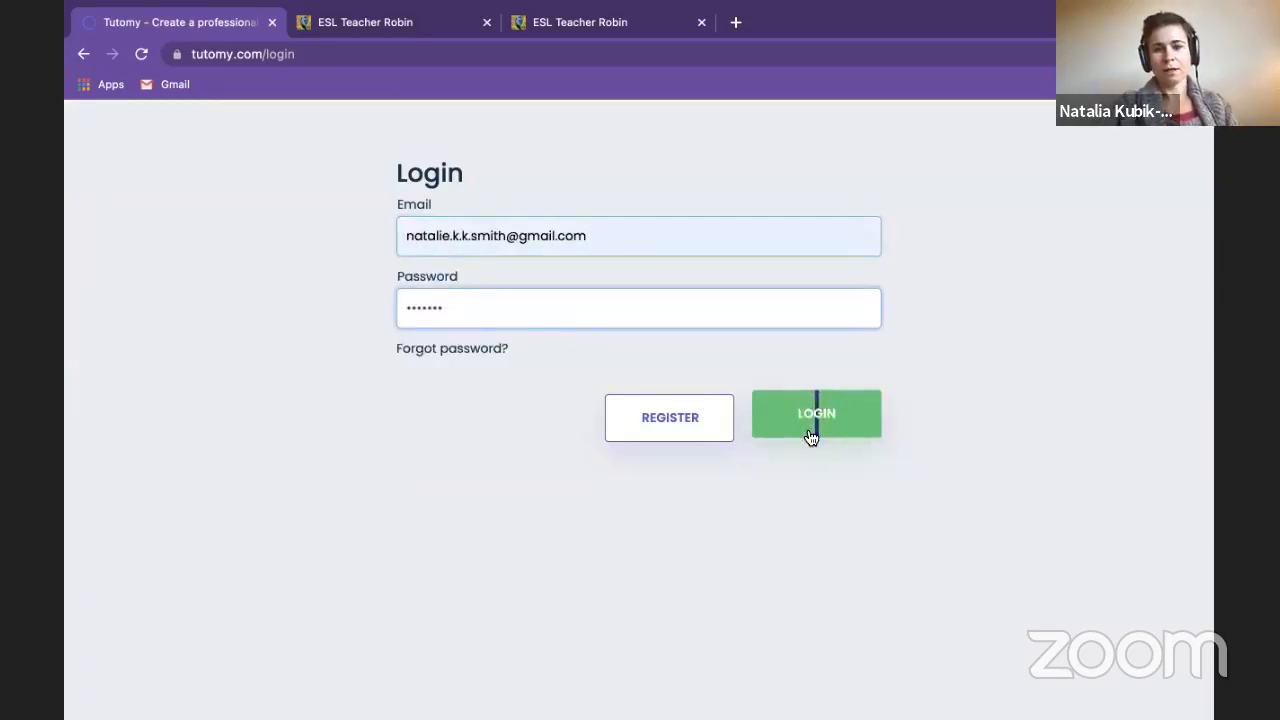
left_click(816, 413)
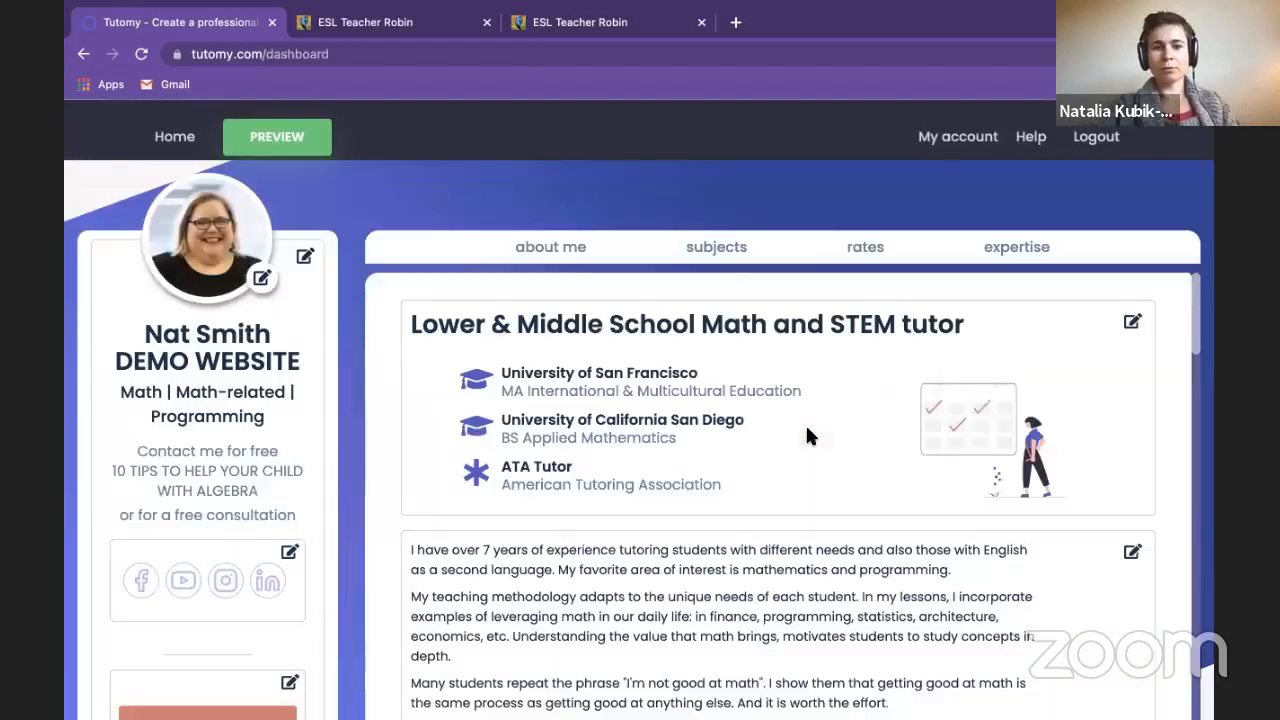
scroll("down", 3)
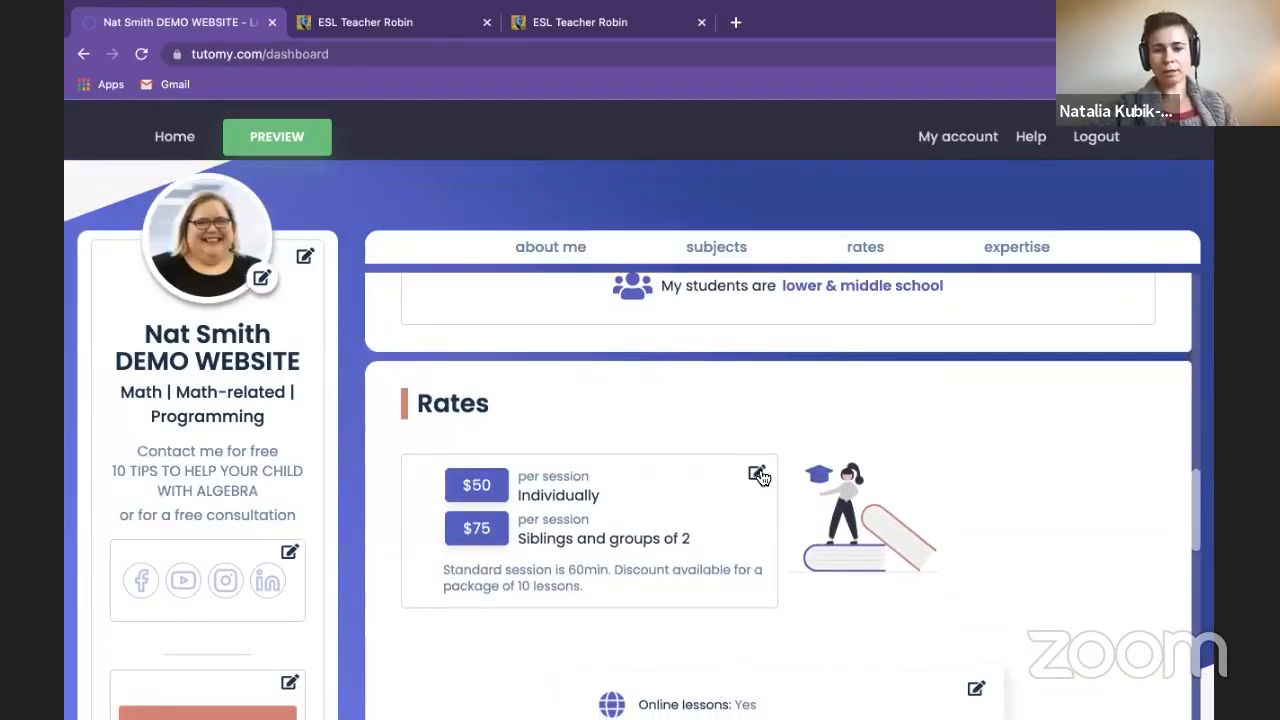
left_click(759, 473)
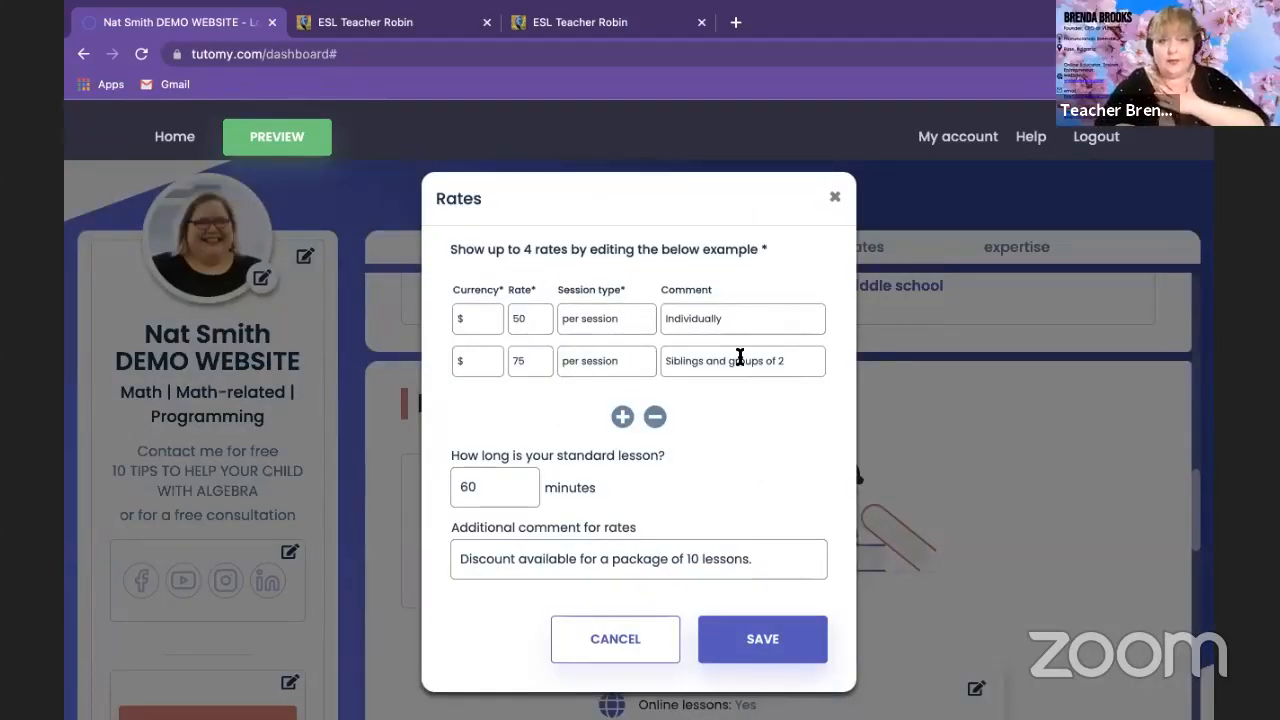
- Remove the second rate row and clear the remaining row's currency, rate and comment
left_click(743, 360)
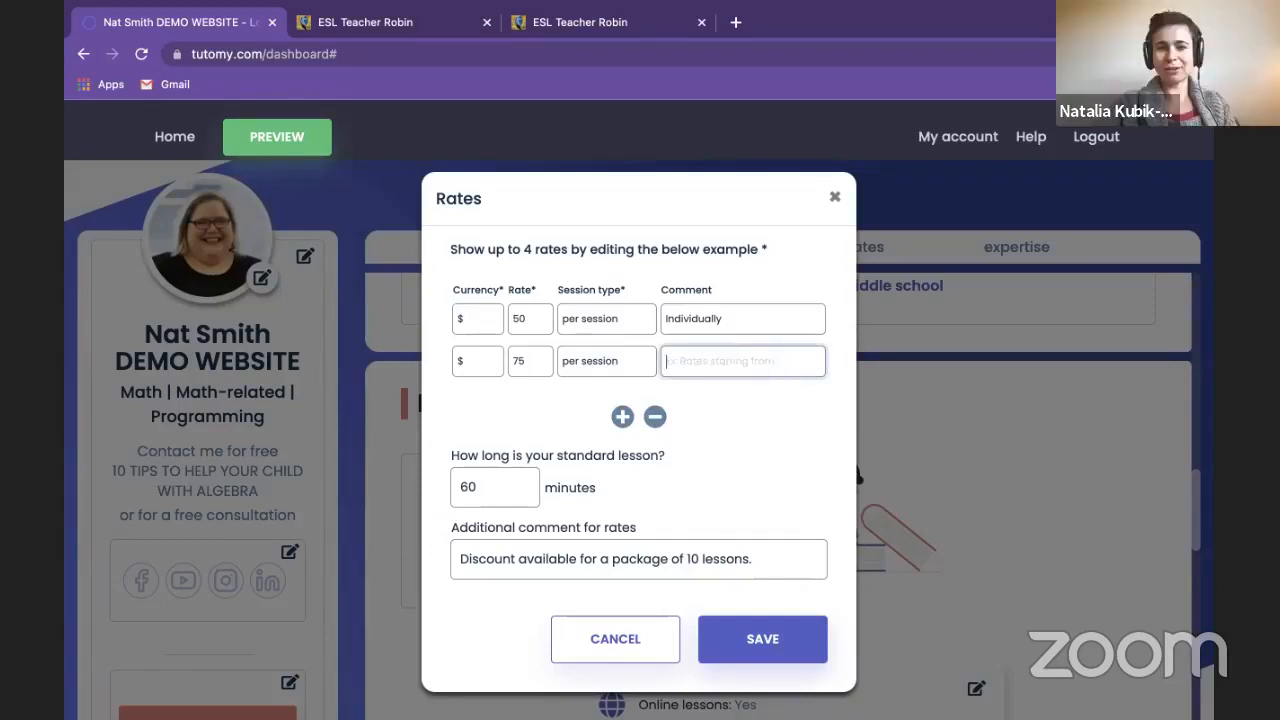
left_click(606, 361)
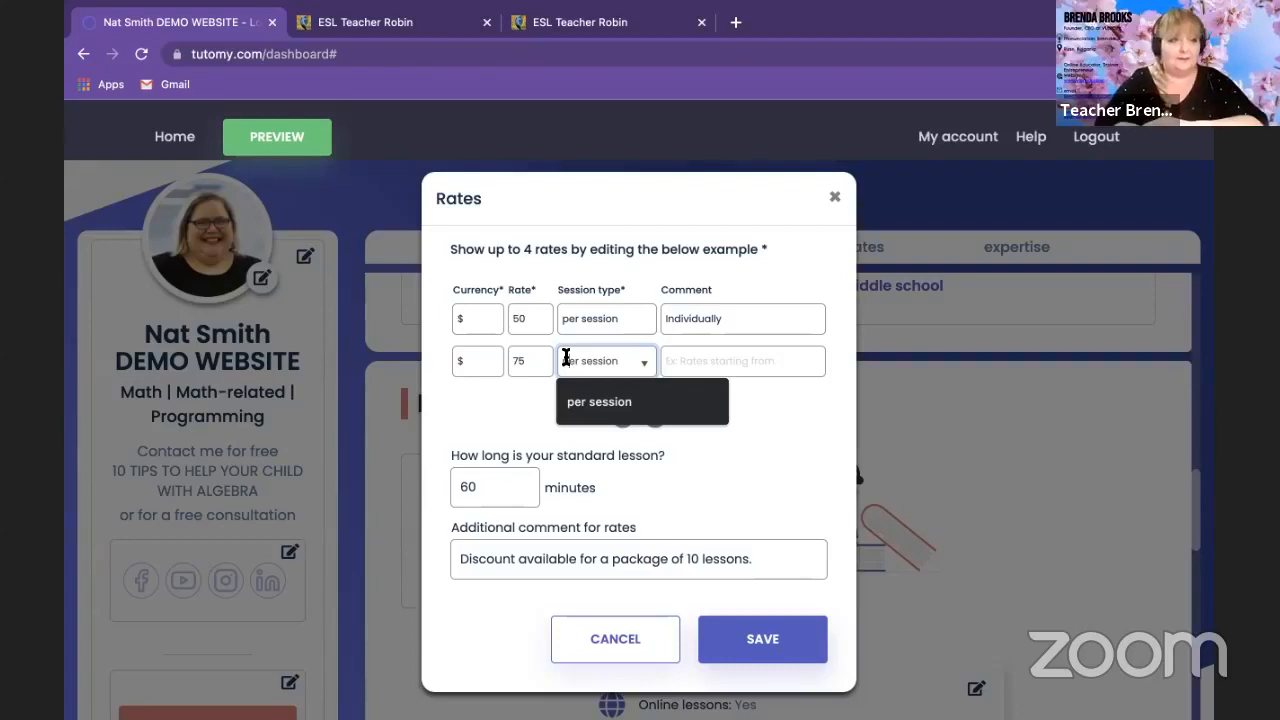
left_click(477, 361)
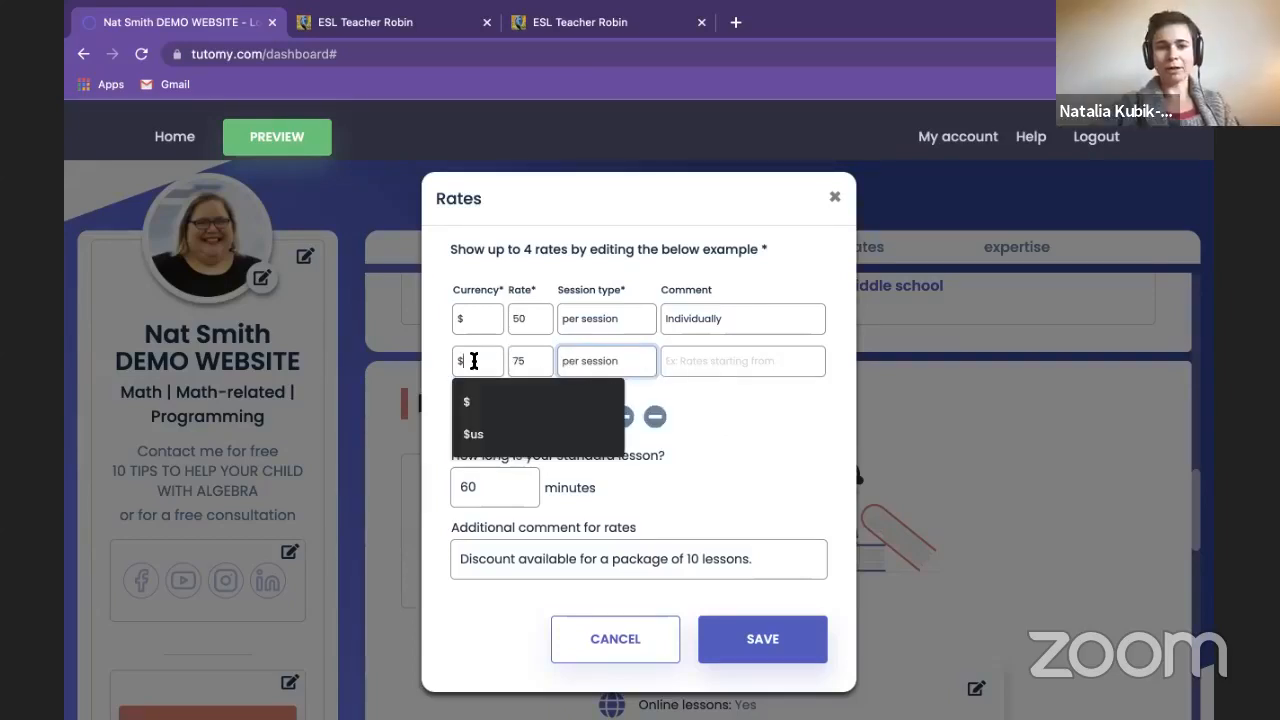
left_click(654, 417)
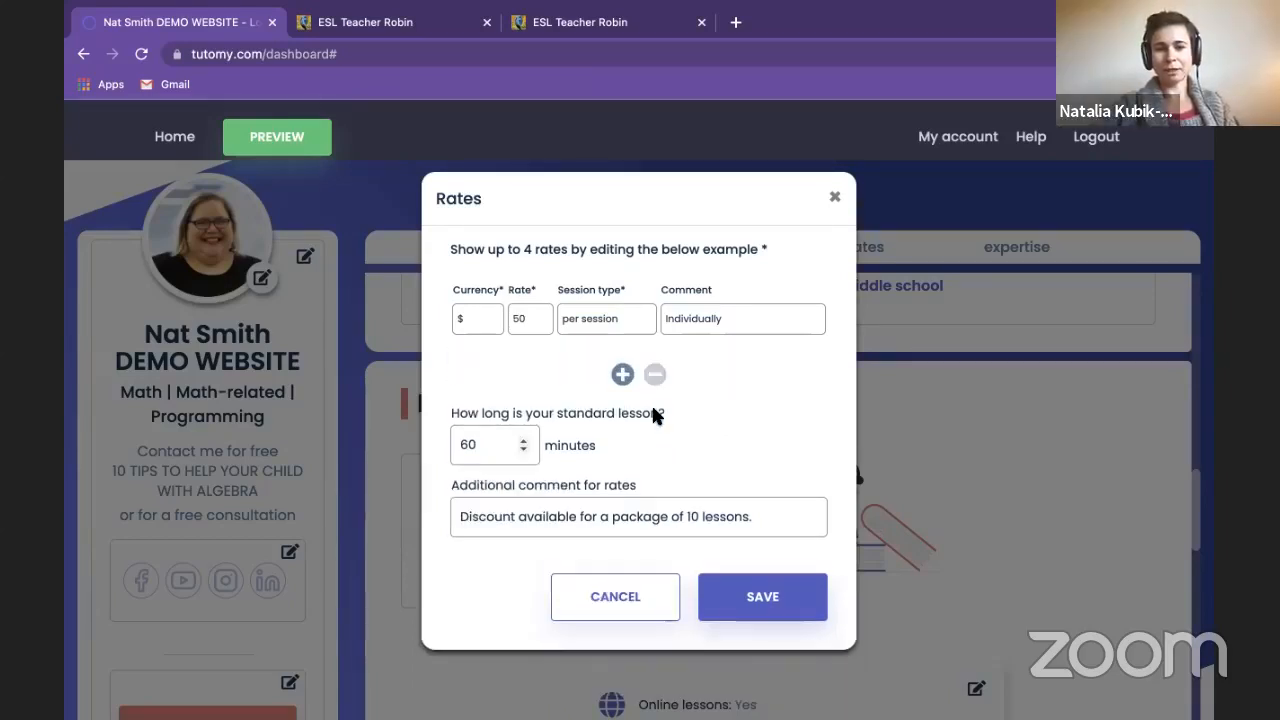
left_click(477, 318)
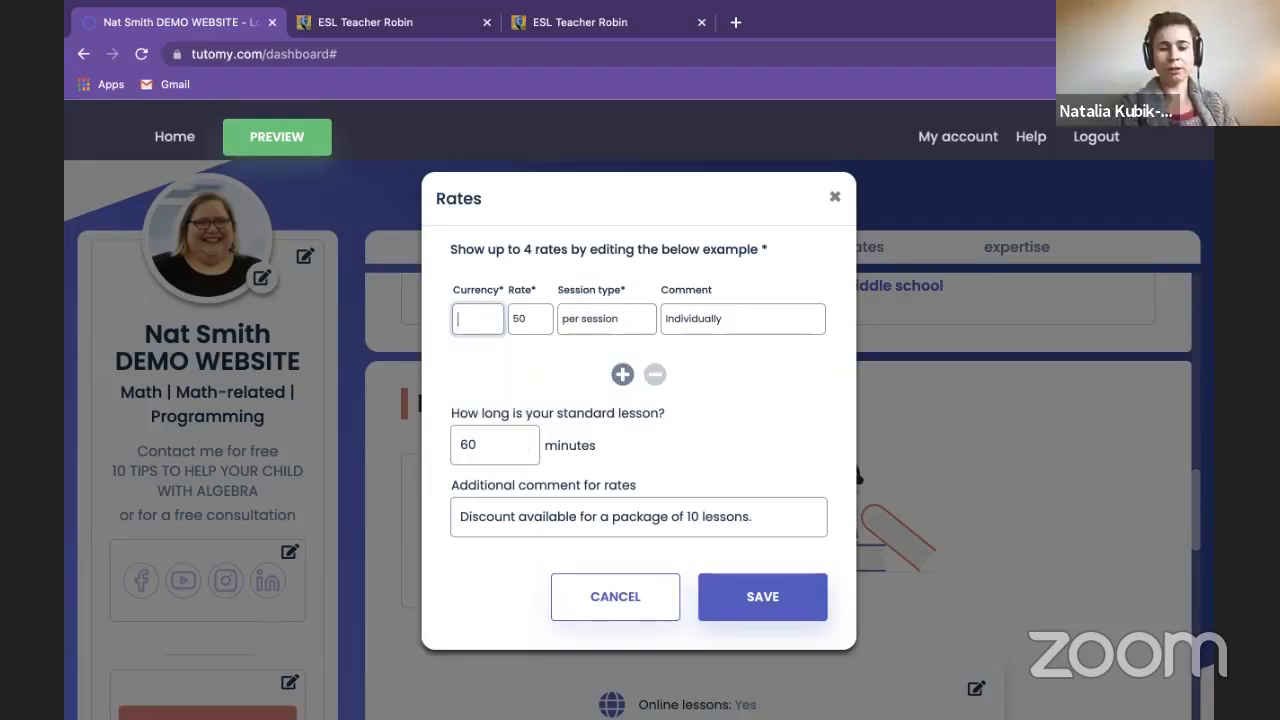
type("gbp")
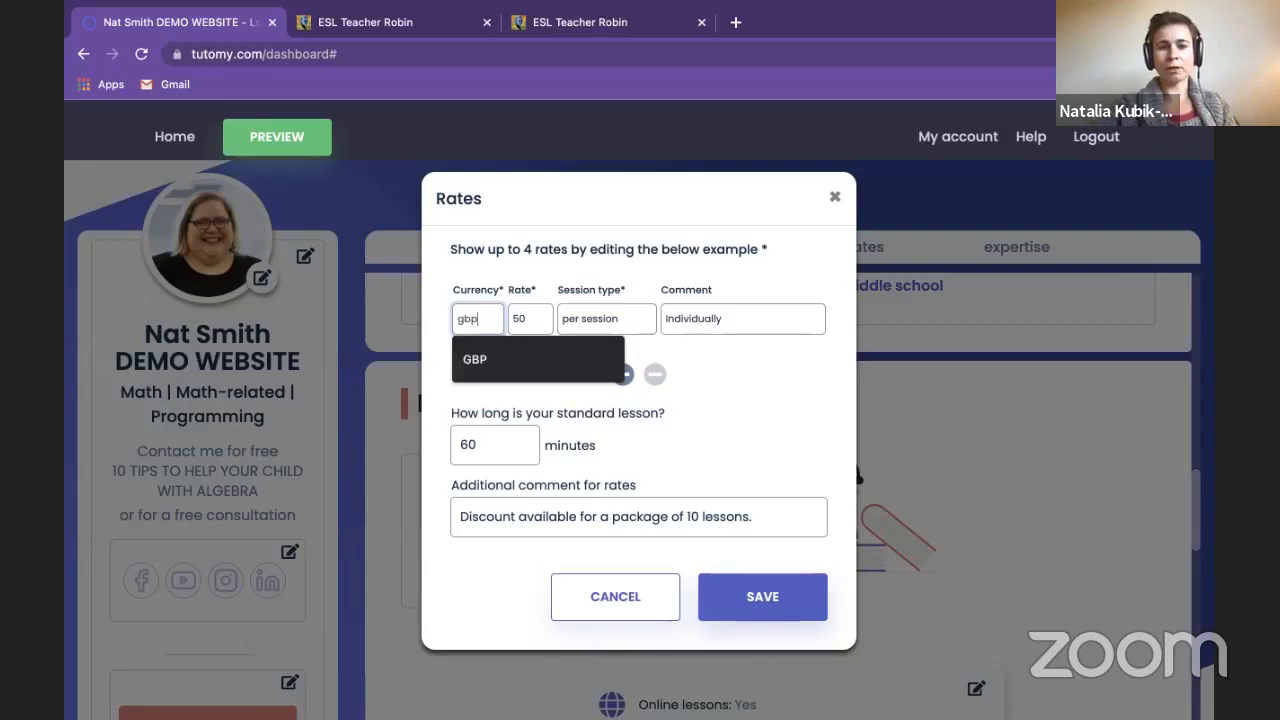
left_click(530, 318)
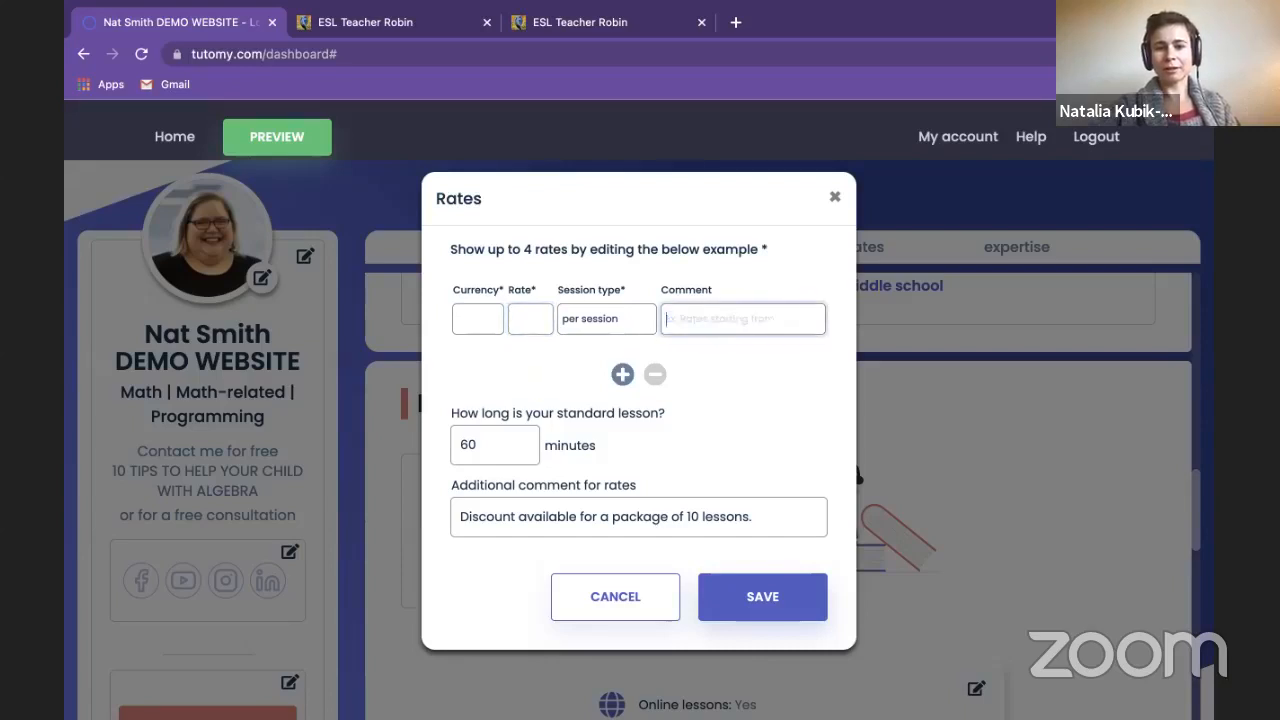
- Refill the rate as $20 per session with comment 'contact me for details' and save
left_click(762, 596)
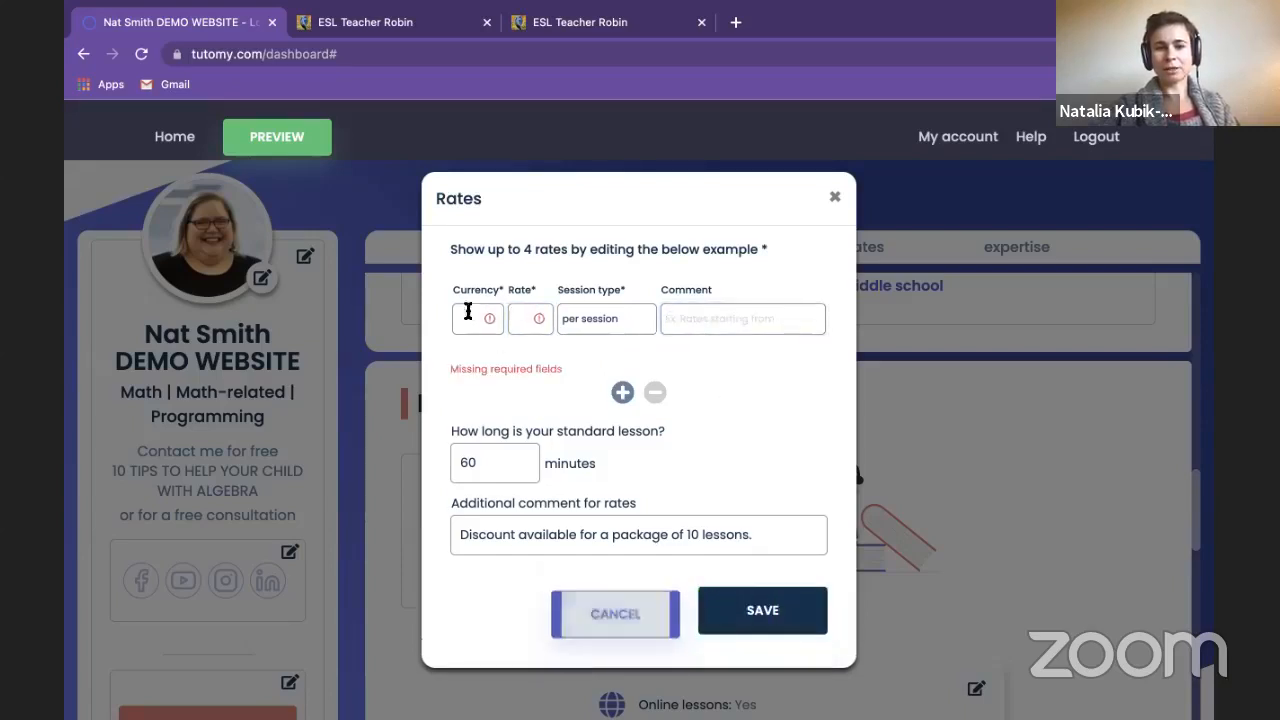
left_click(477, 318)
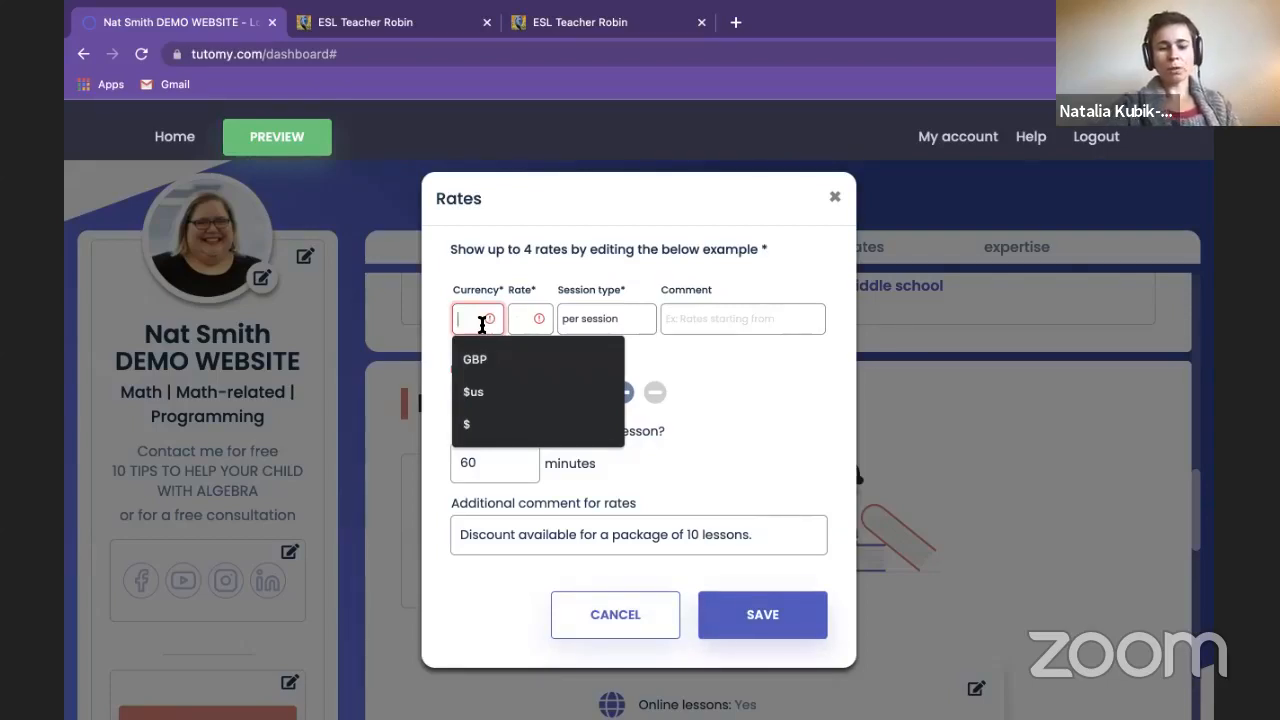
left_click(530, 318)
type("20")
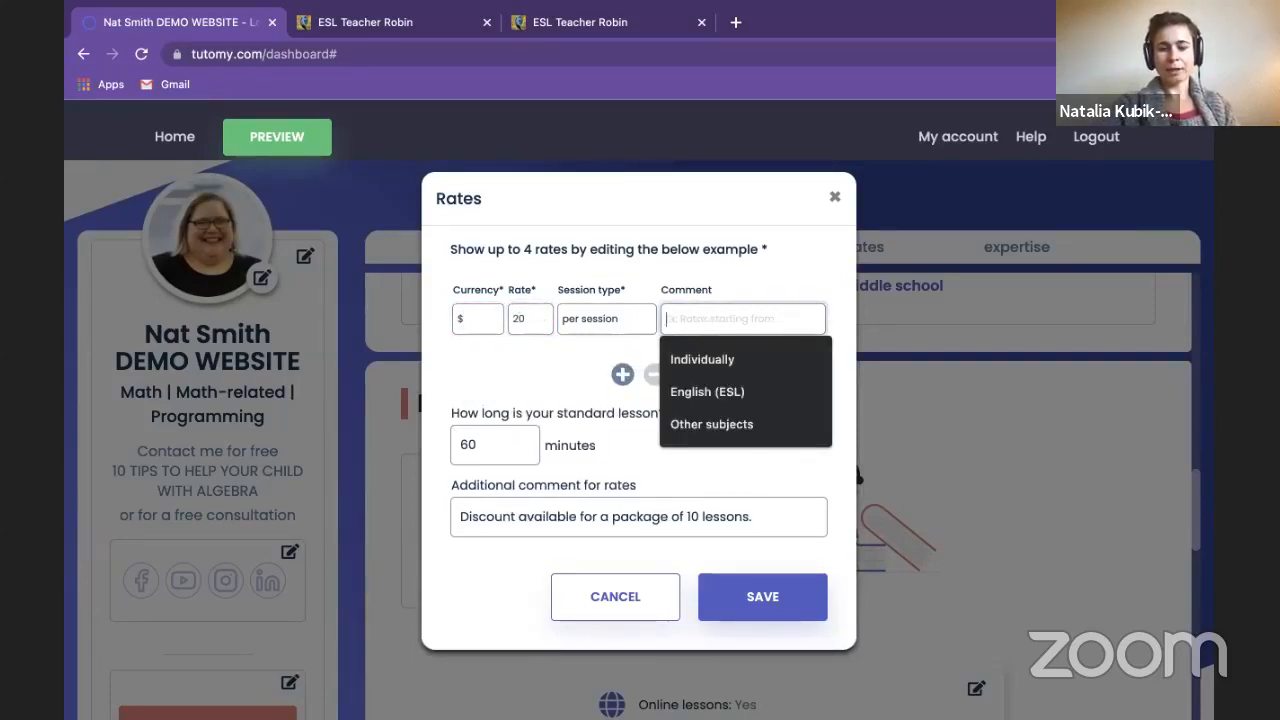
type("c")
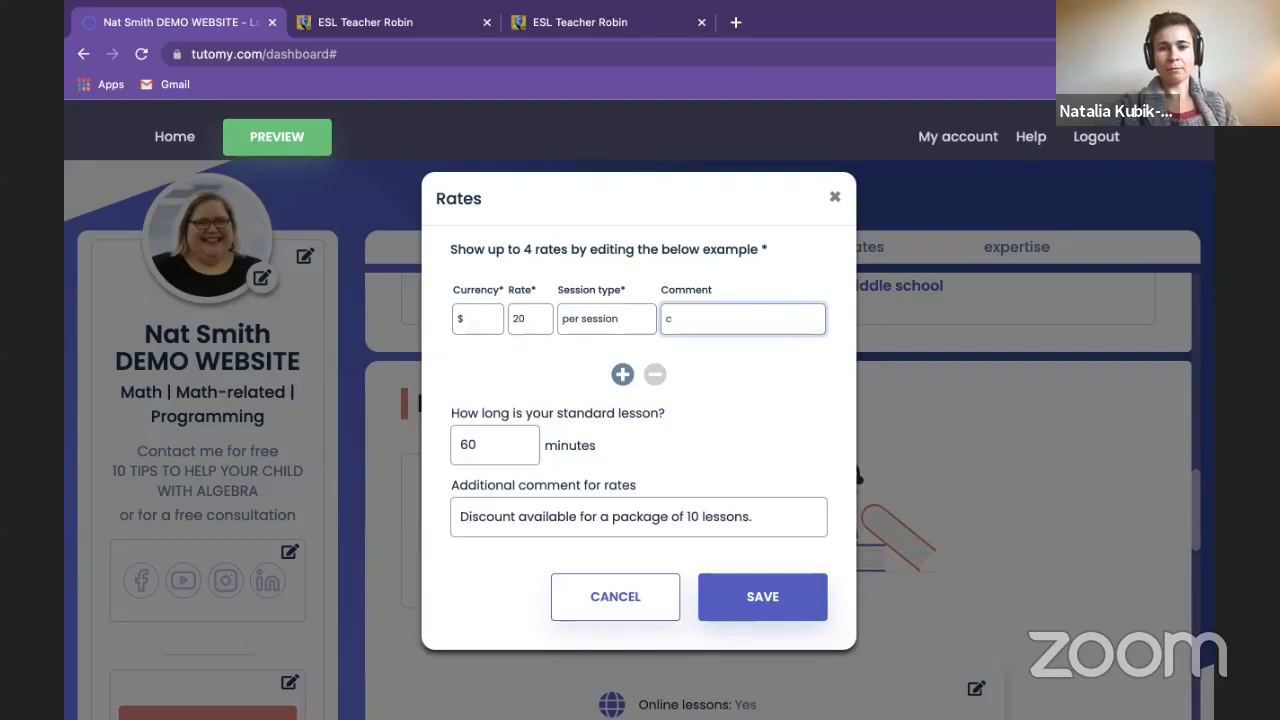
type("minimum")
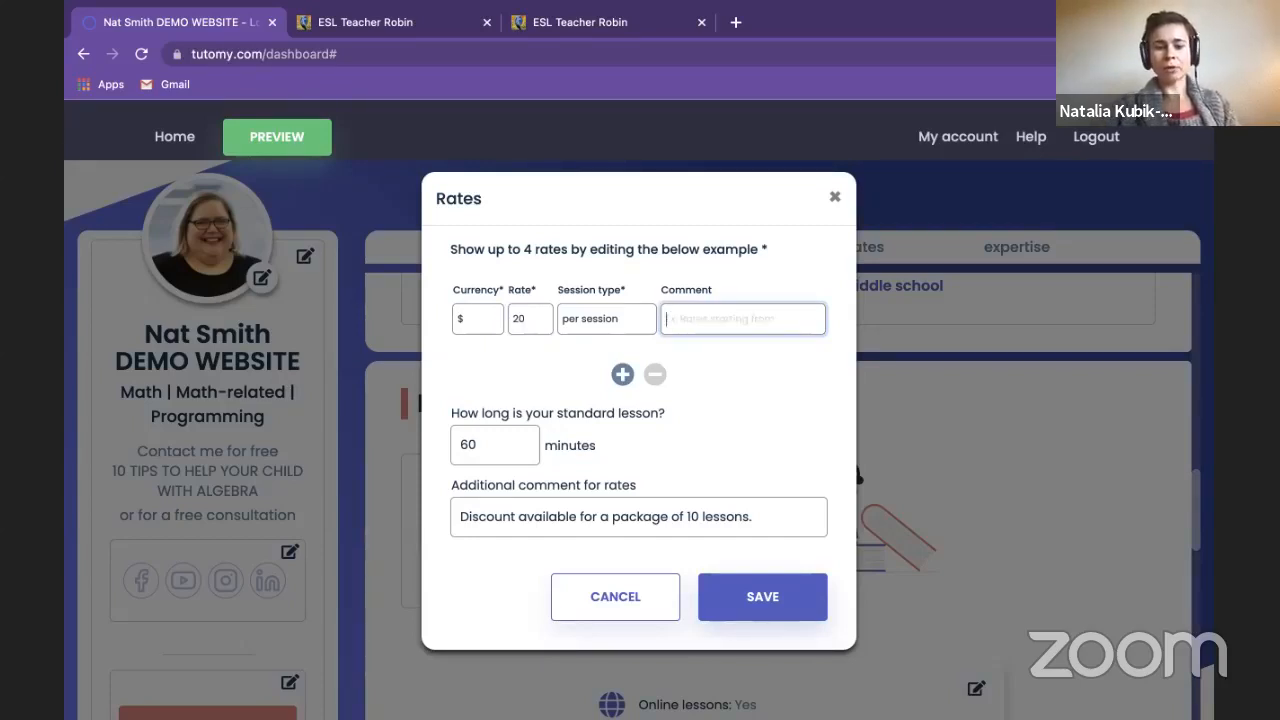
type("contact me")
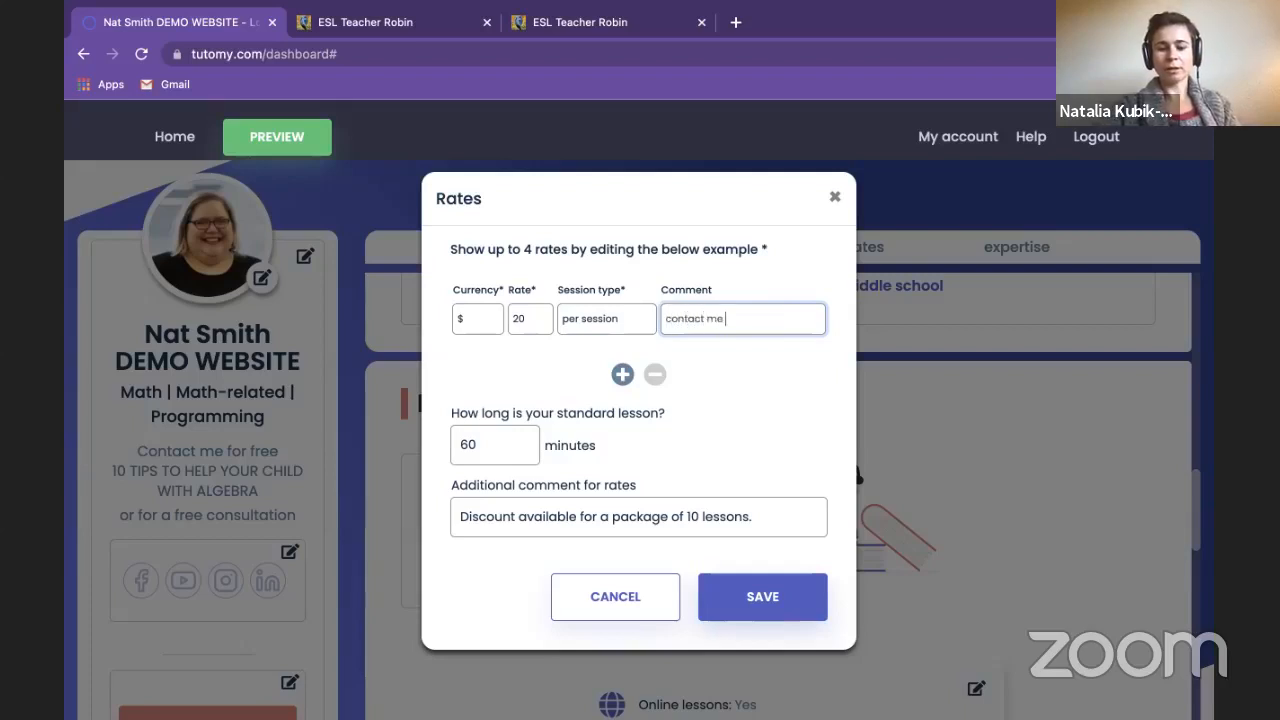
type("for details")
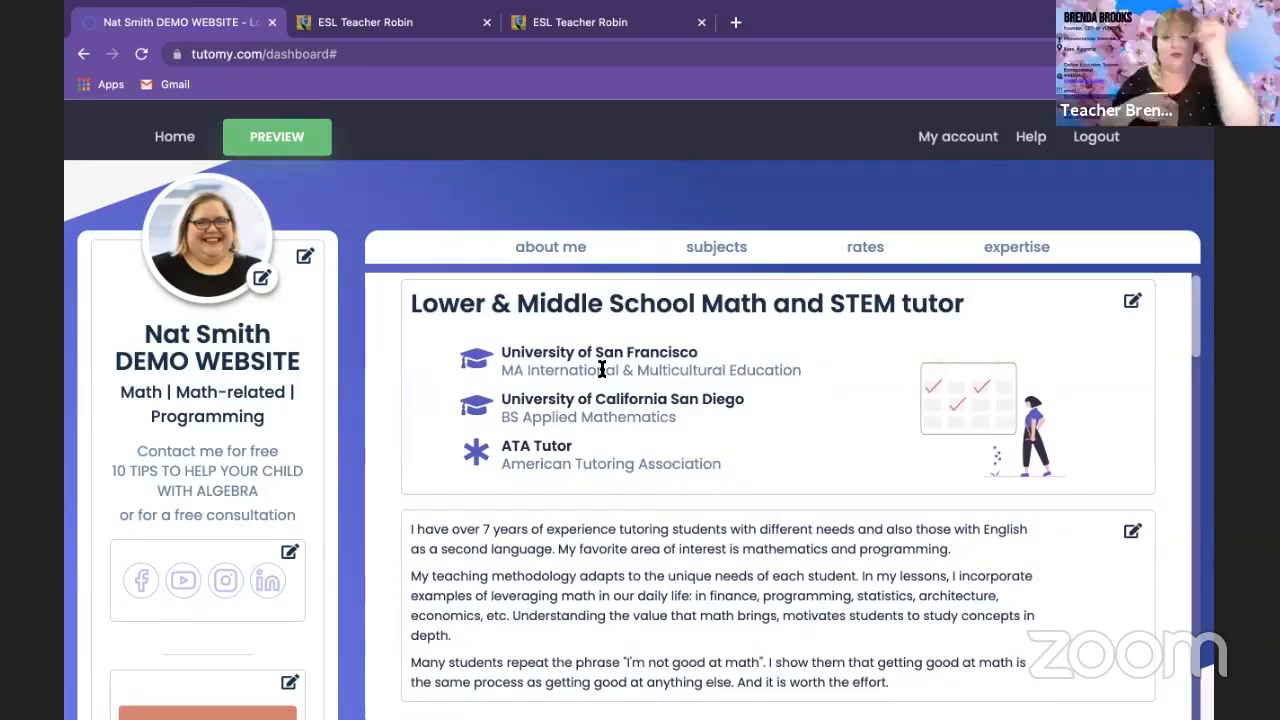
- Scroll the dashboard and open the visitor preview of the Nat Smith demo site
scroll("down", 3)
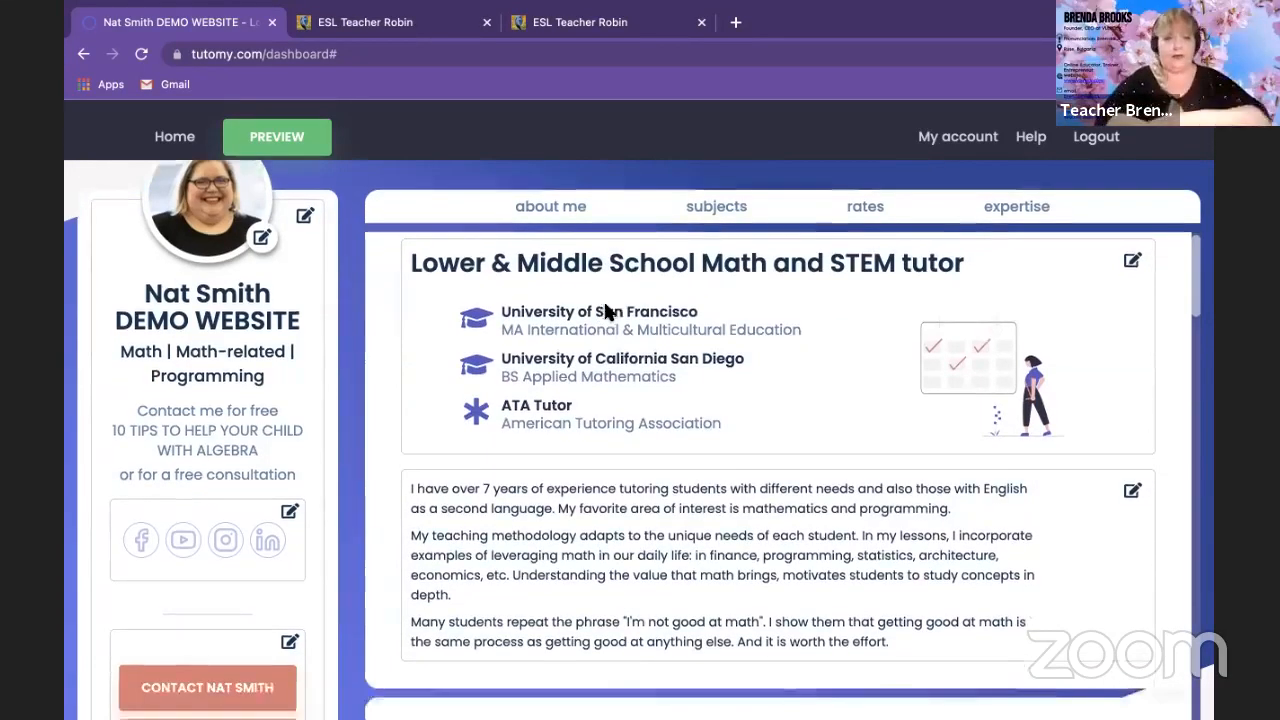
scroll("down", 3)
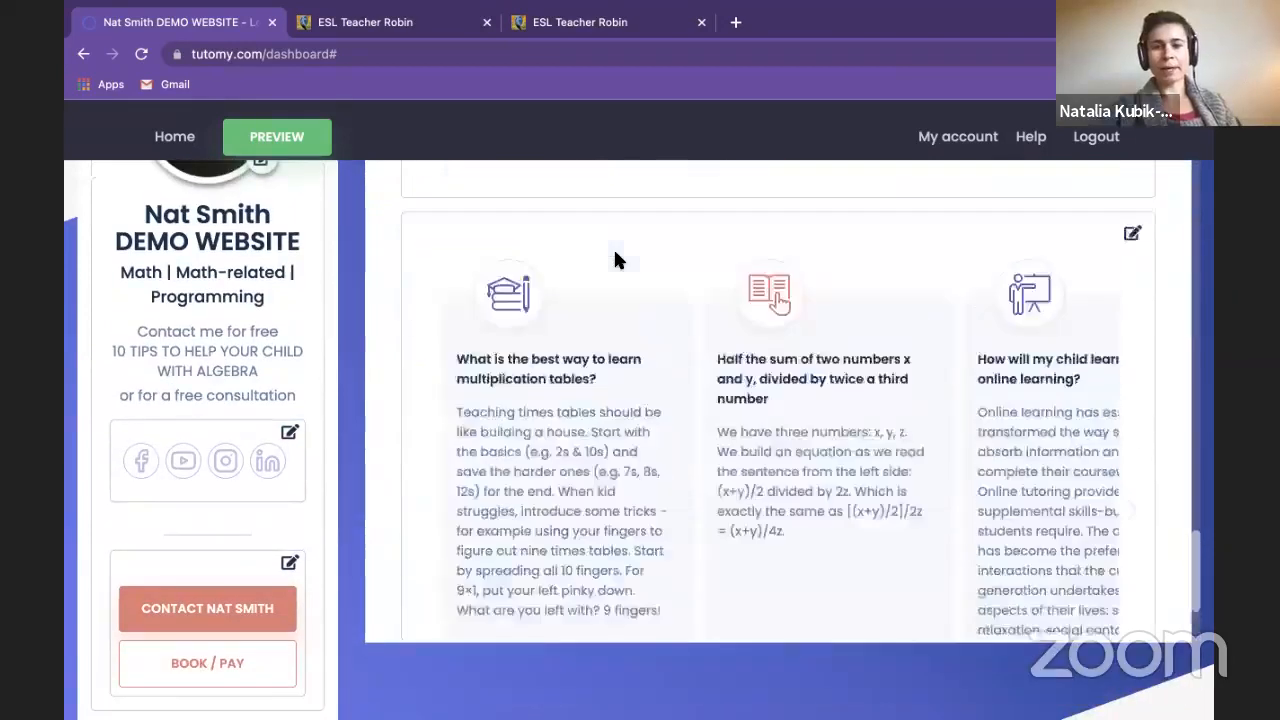
left_click(277, 136)
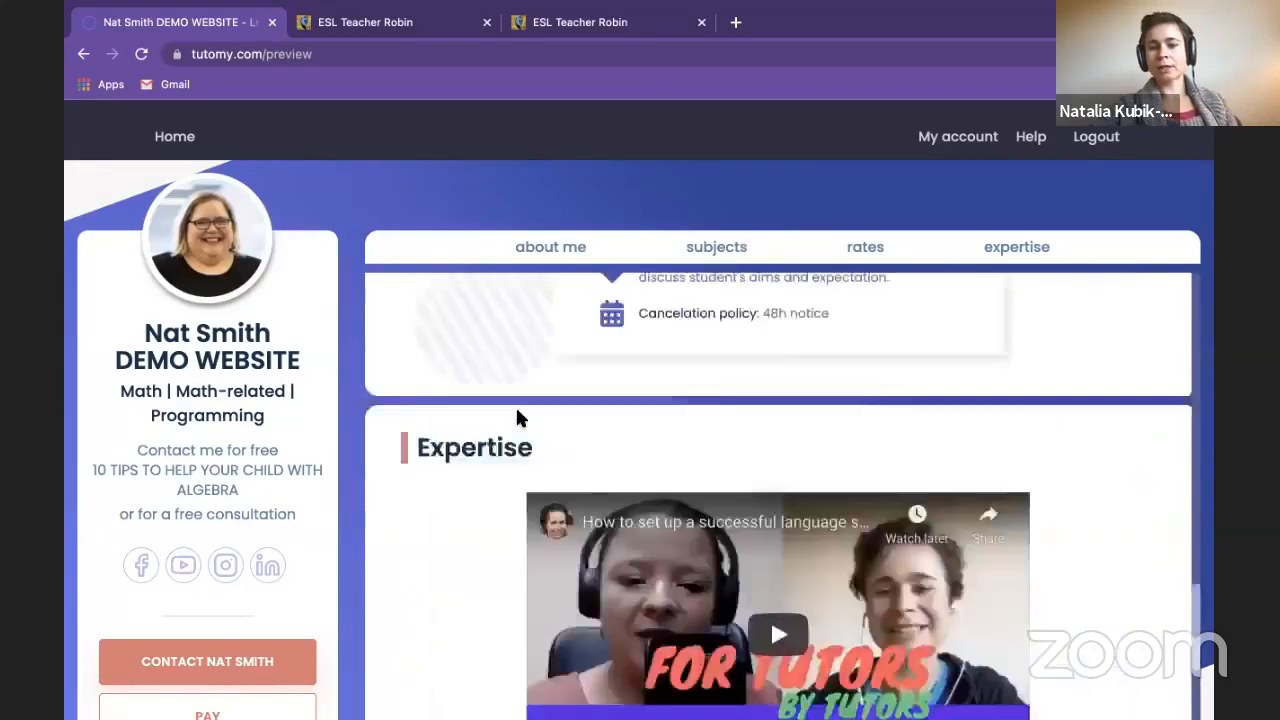
- Scroll through the previewed tutor site, then open a new browser tab
scroll("down", 3)
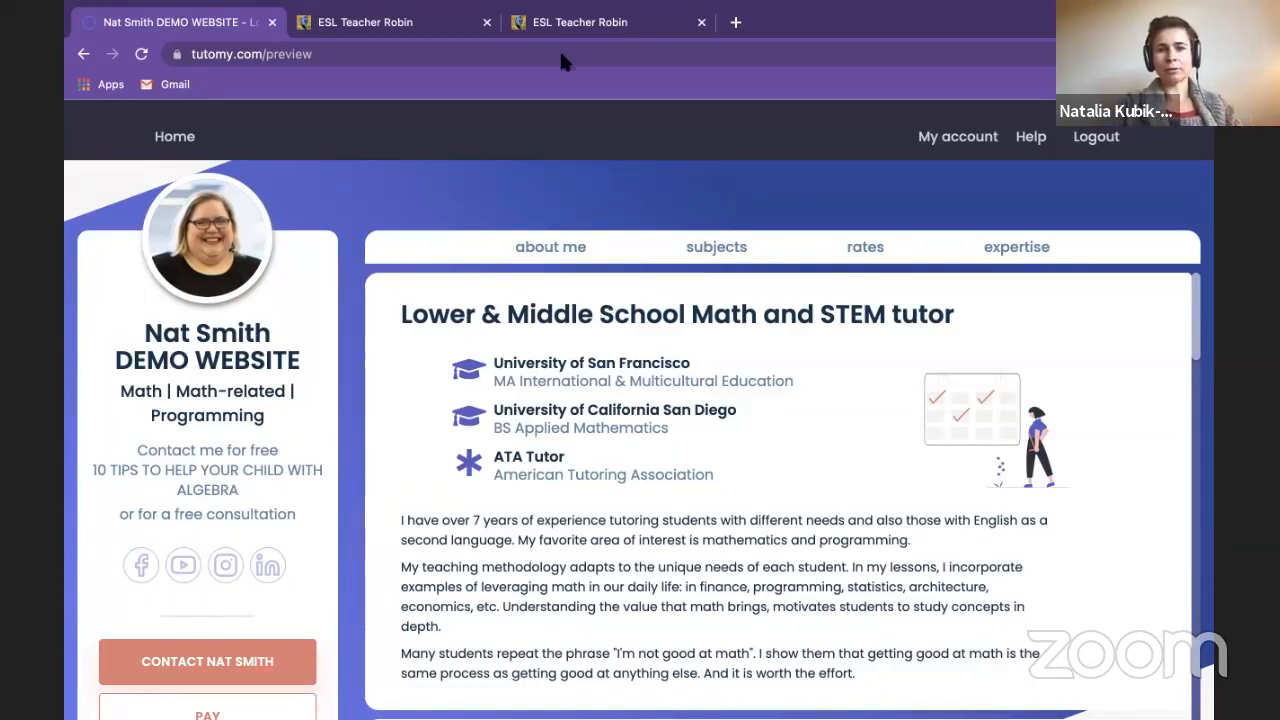
left_click(735, 22)
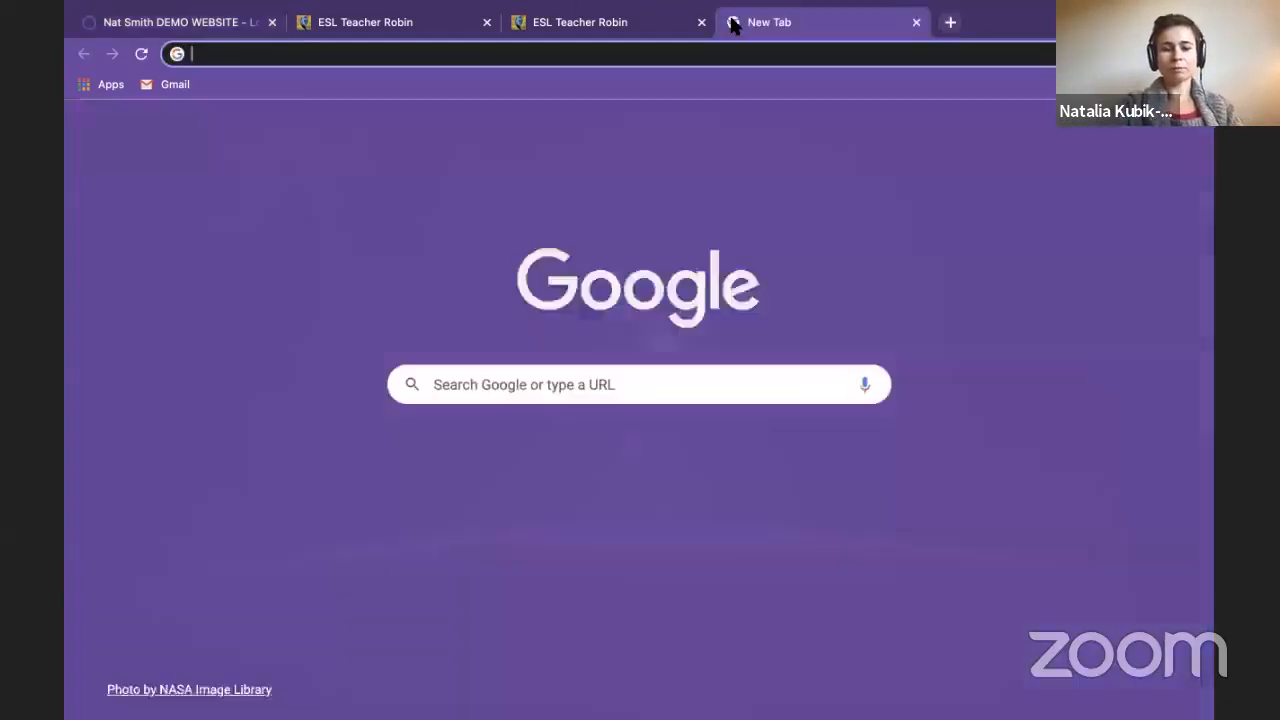
- Search Google for 'math tutor' after quick searches for tutomy.com and Wix
type("tutomy.com")
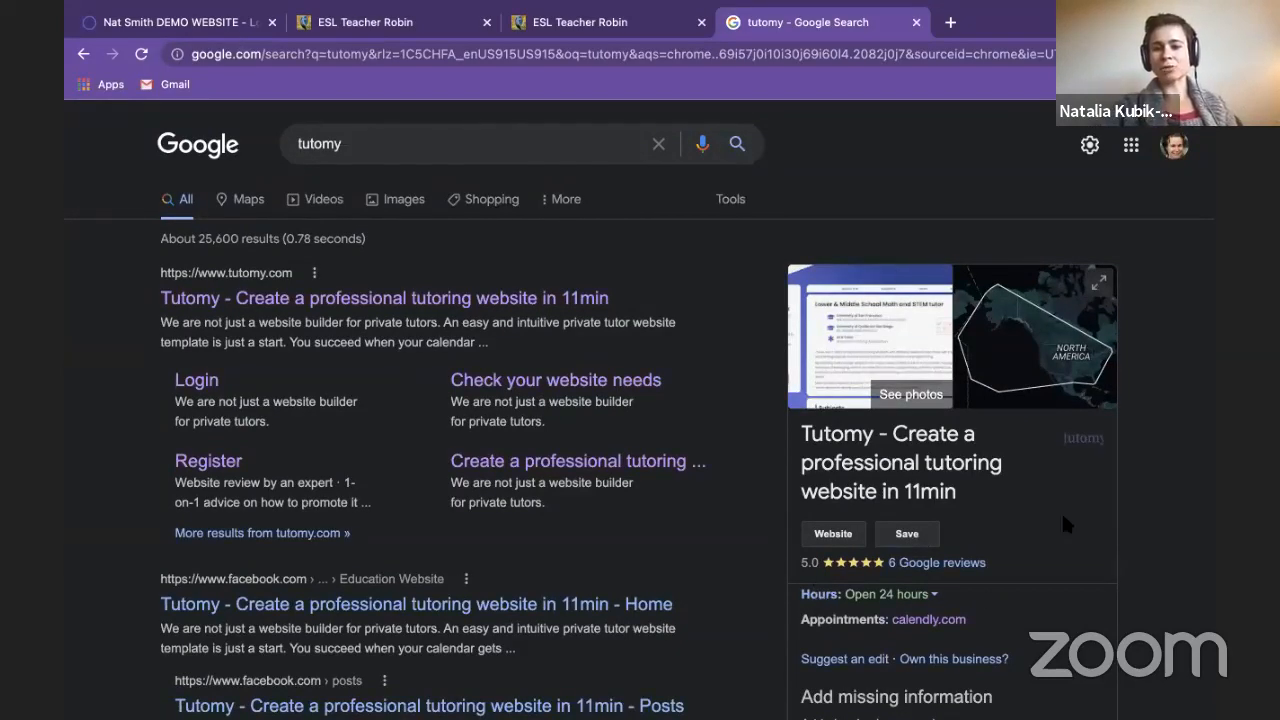
left_click(460, 143)
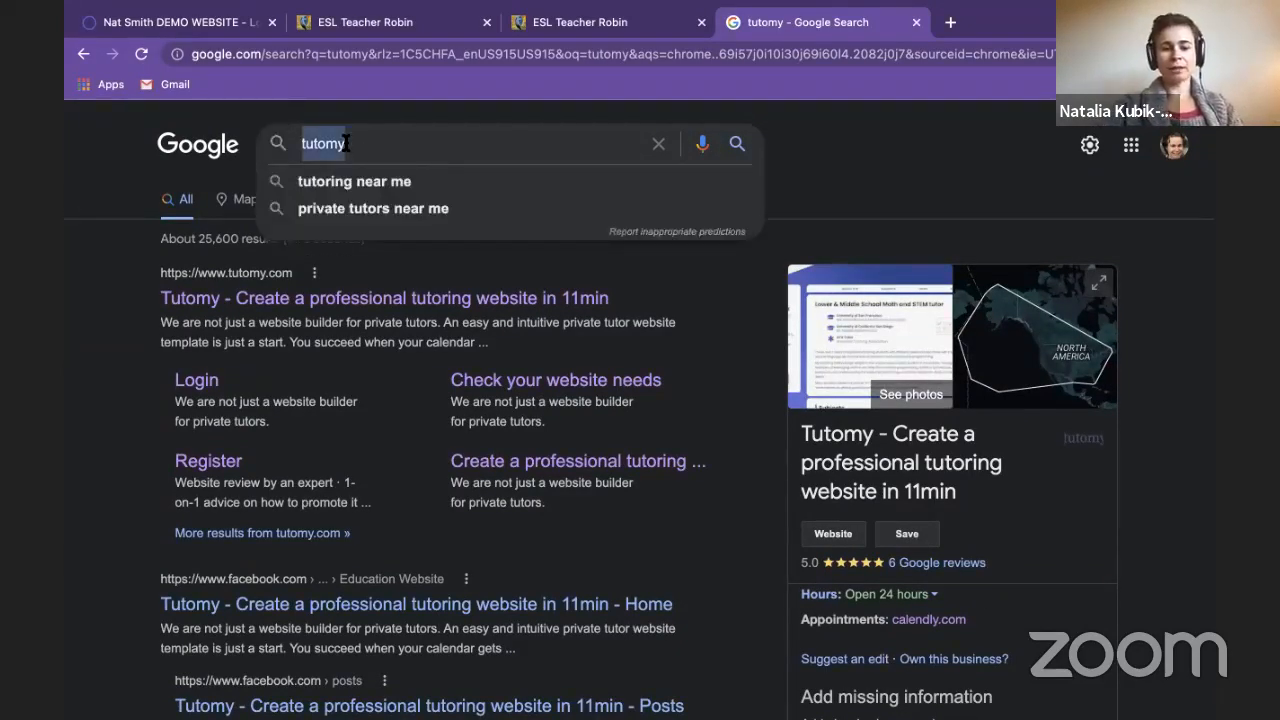
type("wix")
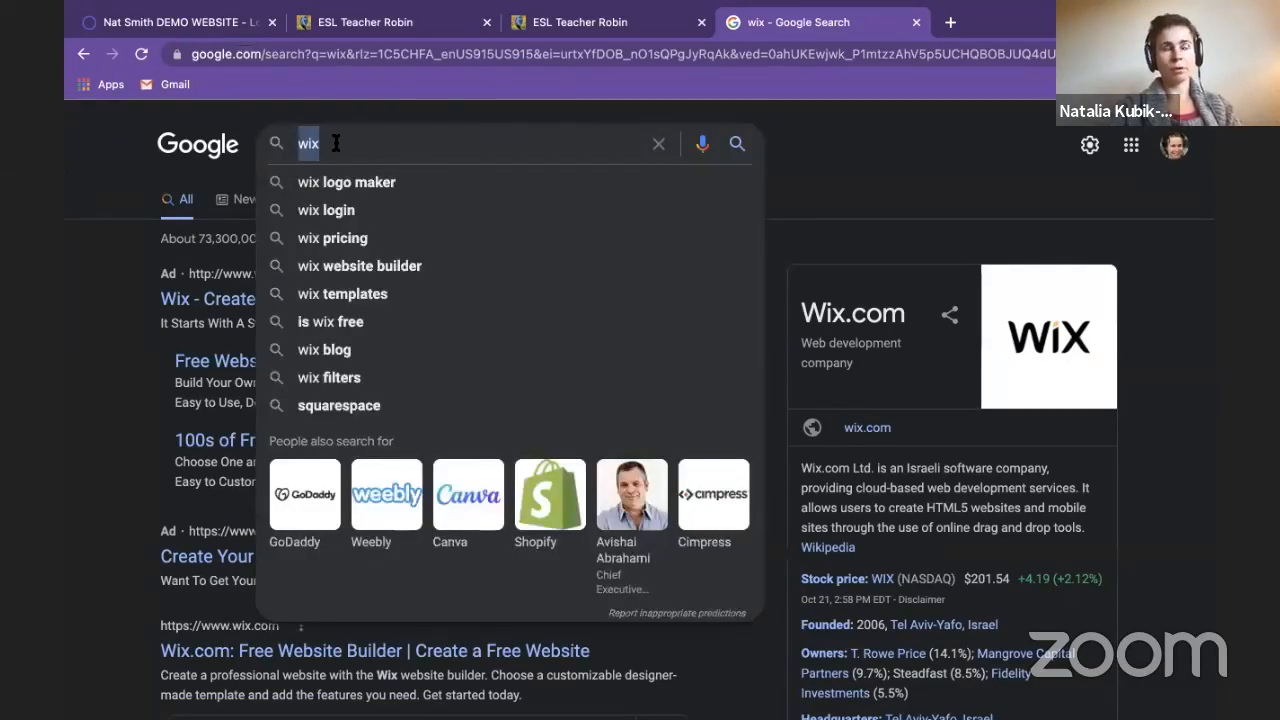
type("safew")
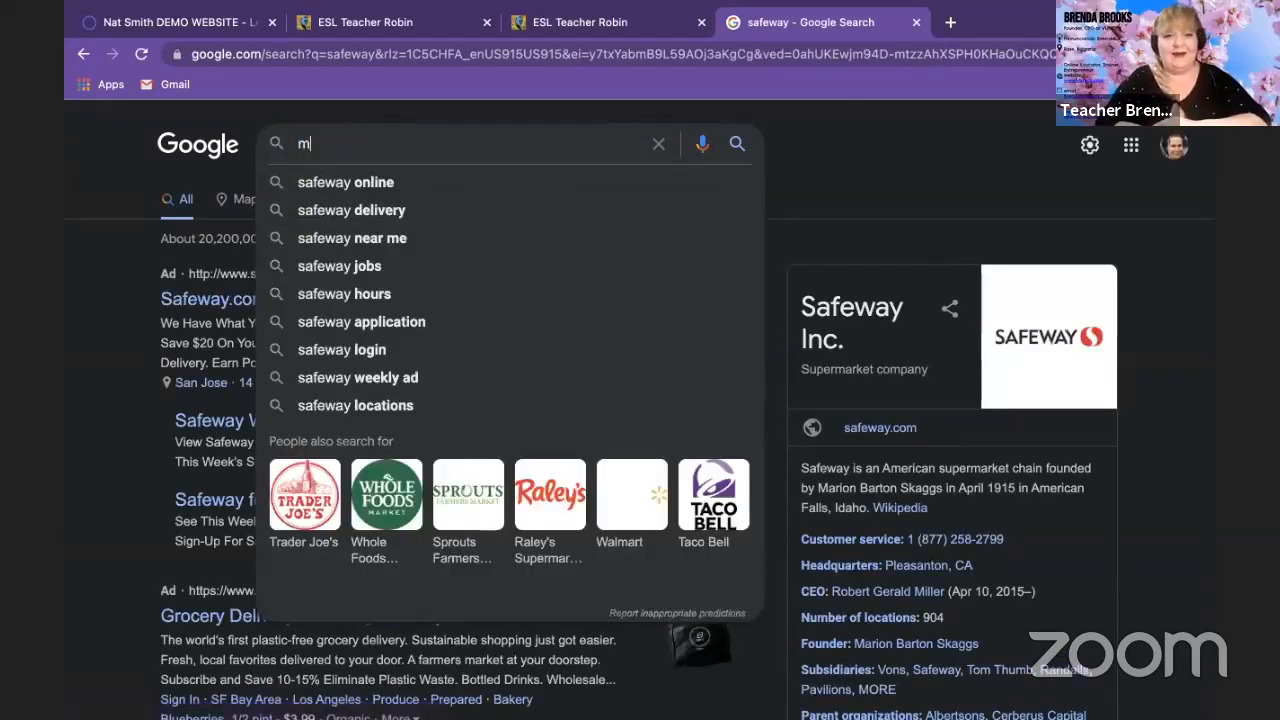
type("ath tutor")
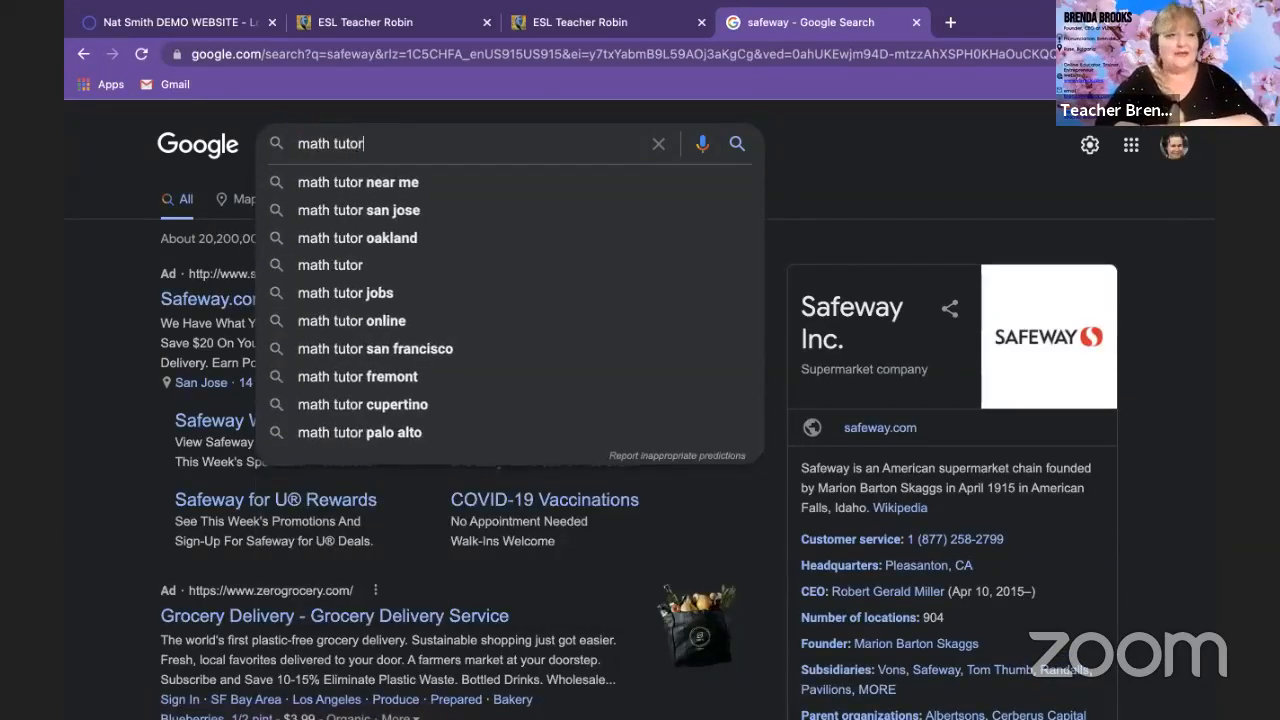
key("Enter")
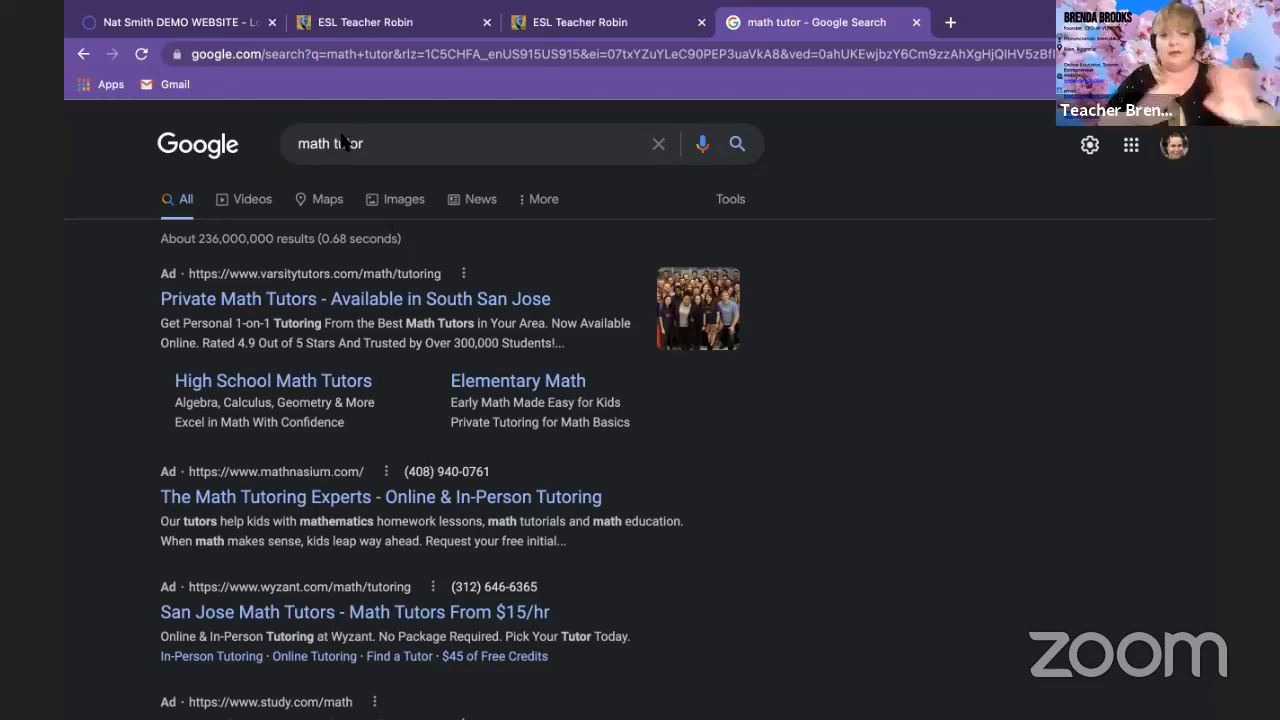
left_click(330, 143)
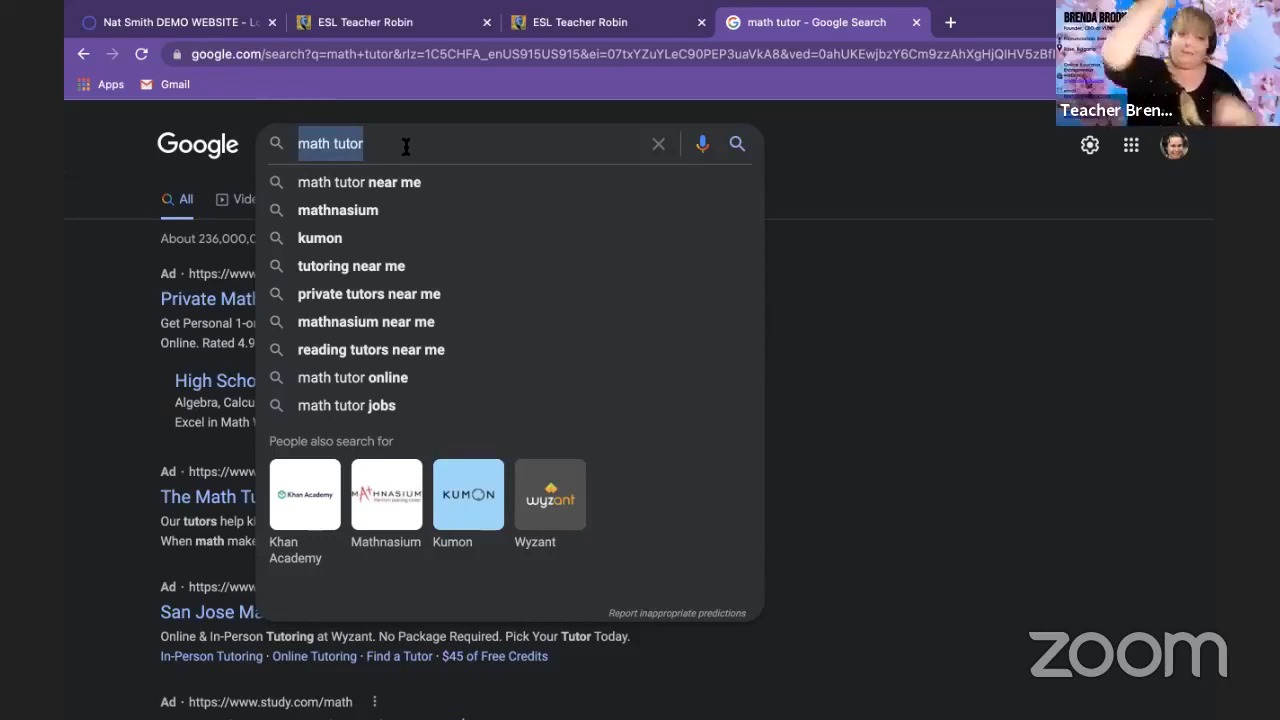
left_click(420, 143)
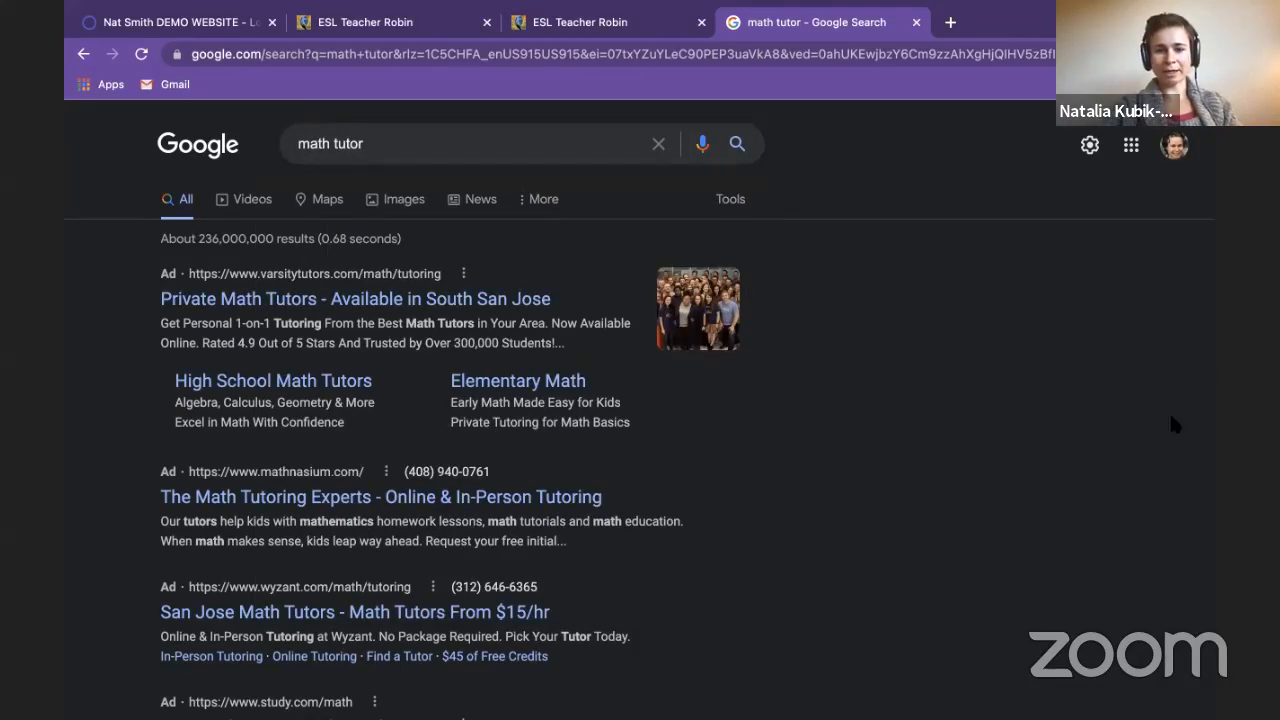
mouse_move(1048, 247)
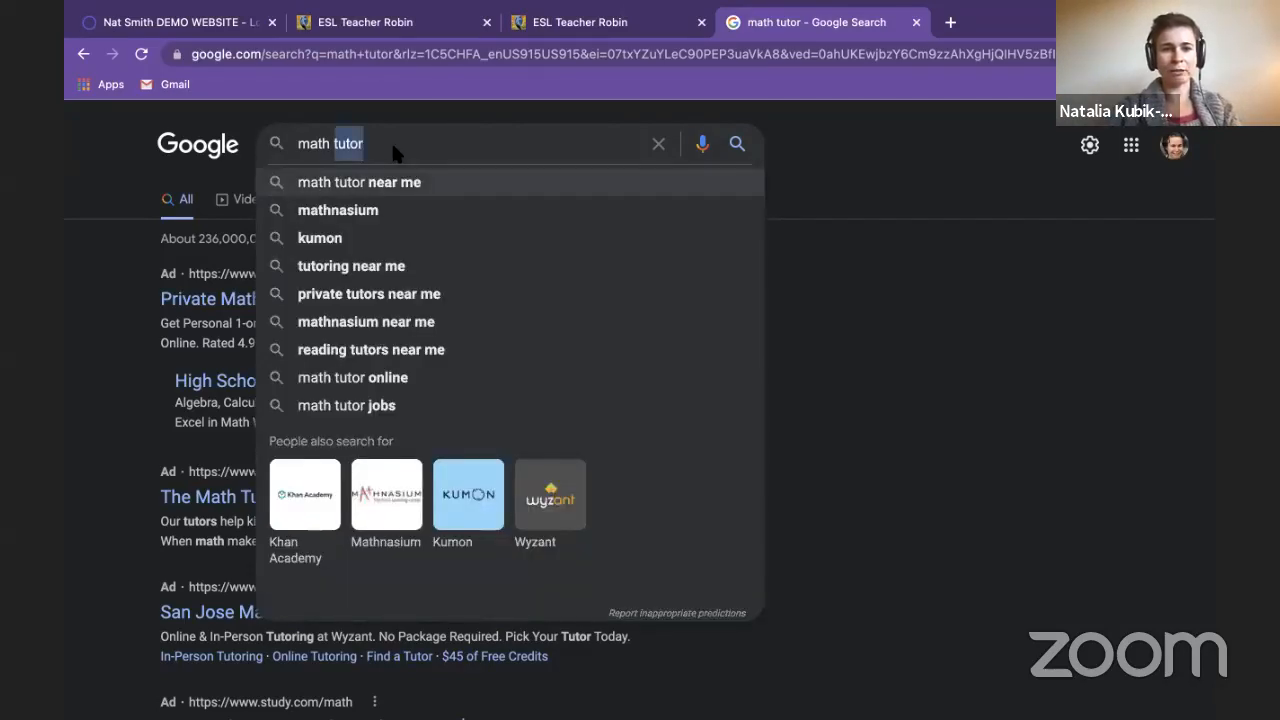
type("e")
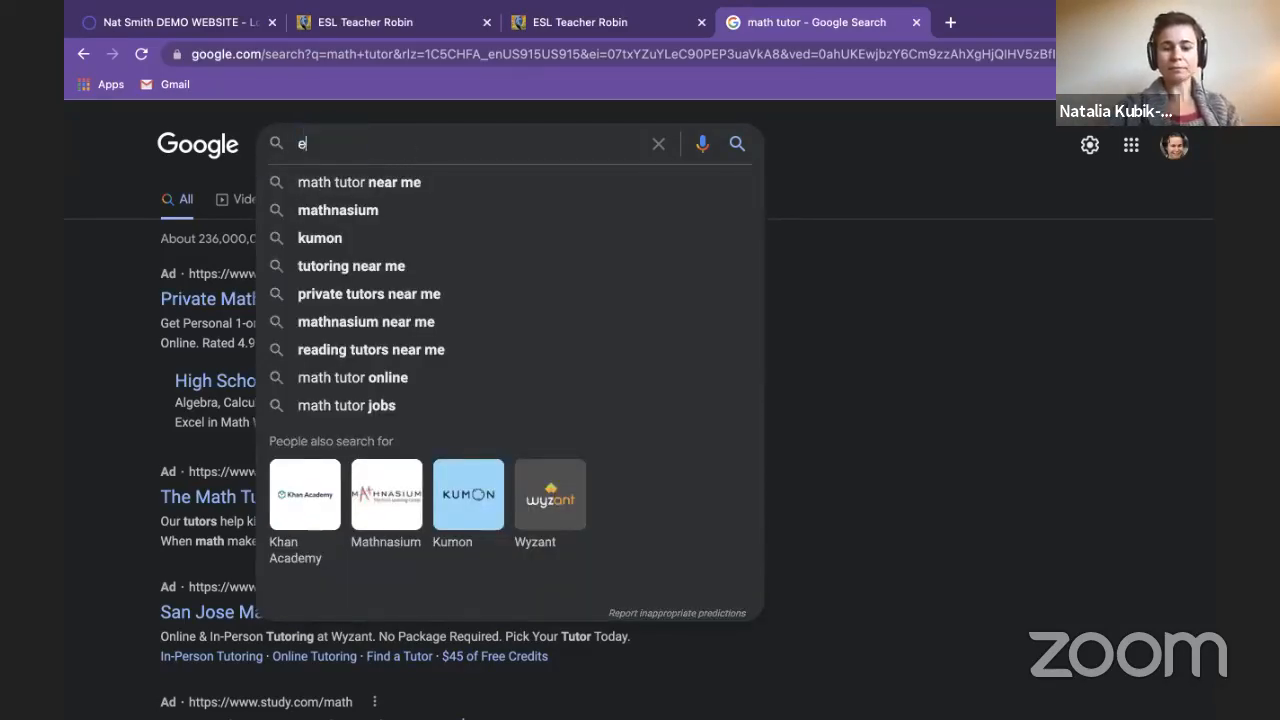
type("nglish")
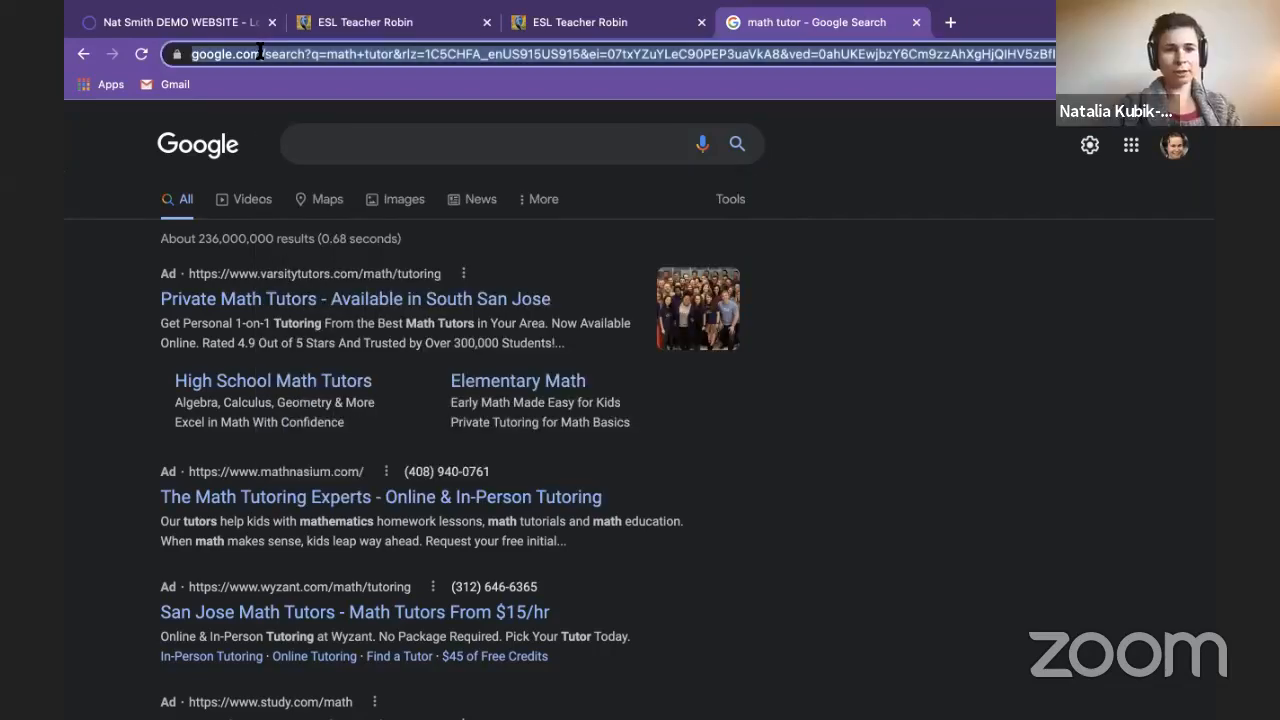
- Search tutomy.com and view Tutomy's business panel with its 5.0 rating from 6 reviews
type("tutomy.com")
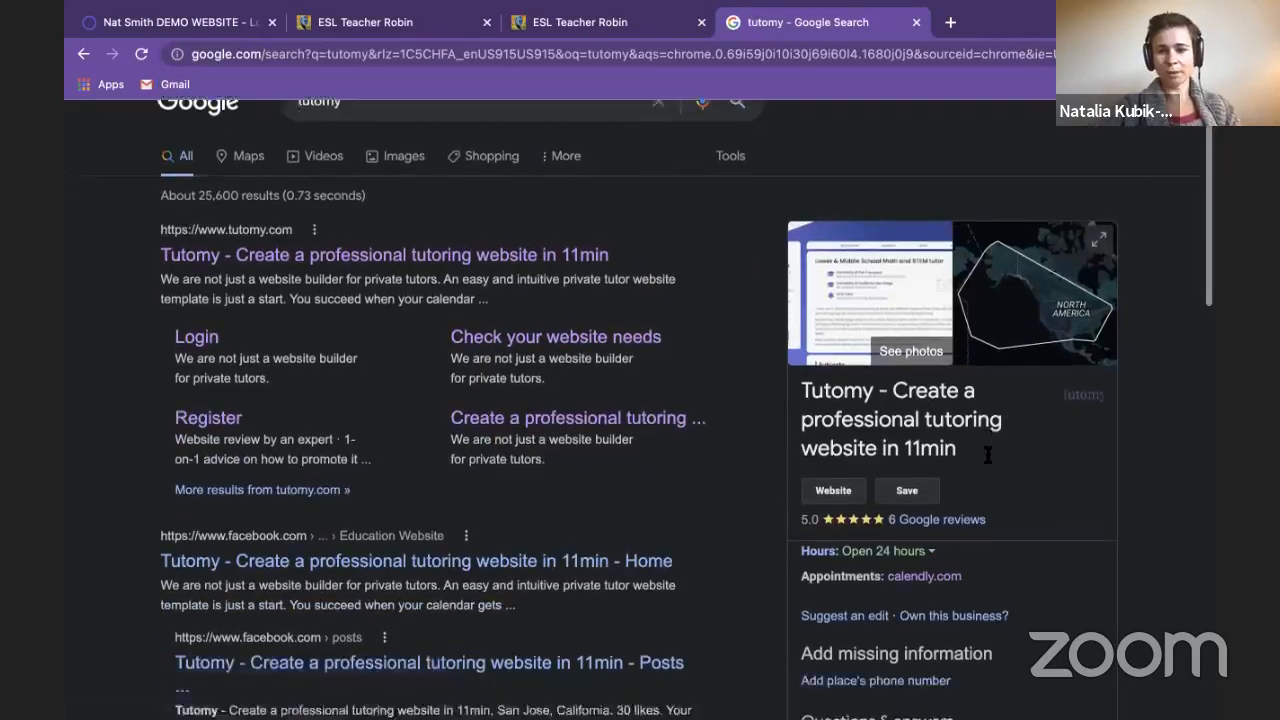
scroll("down", 3)
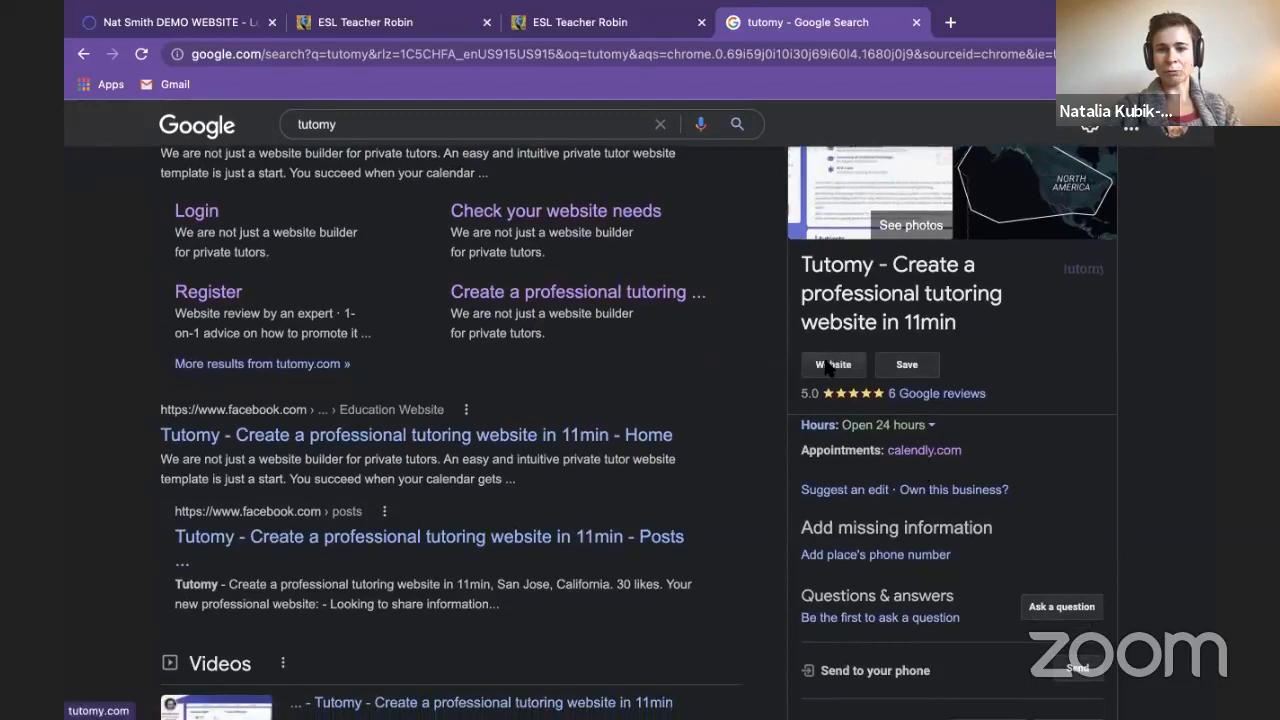
left_click(833, 363)
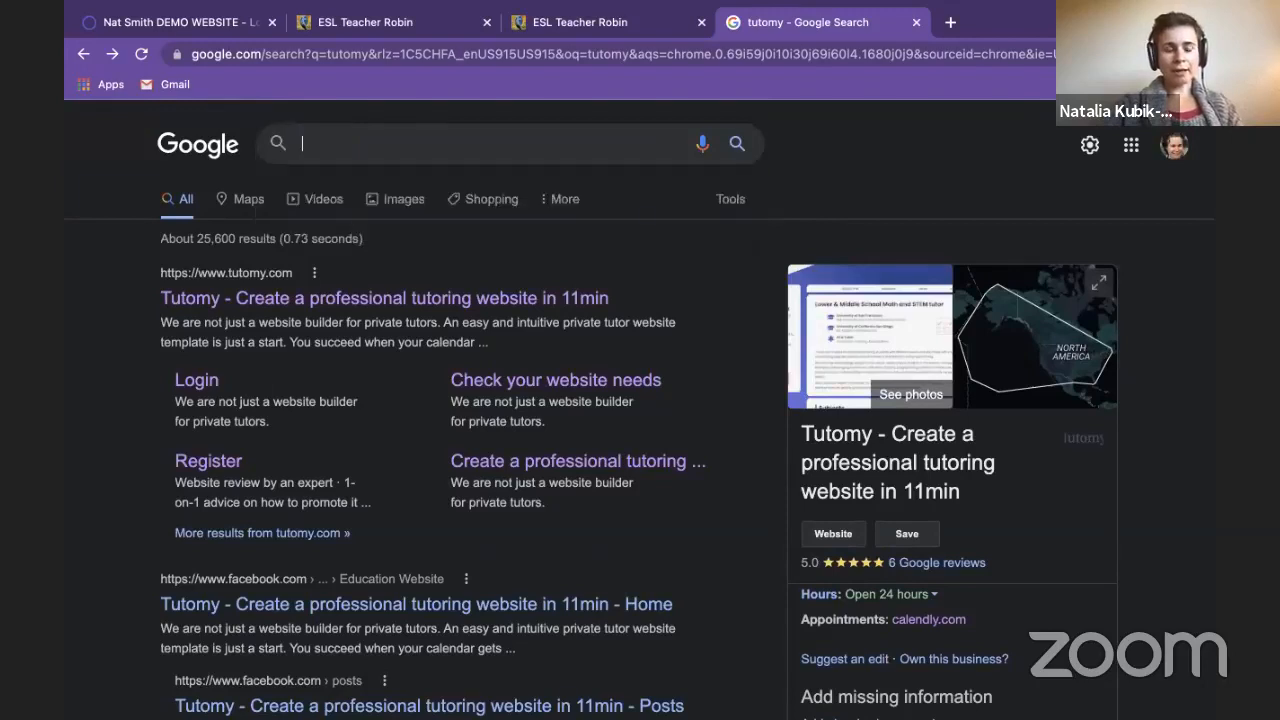
- Search 'english near me' and scroll past ads to the map of San Jose English schools
type("english near me")
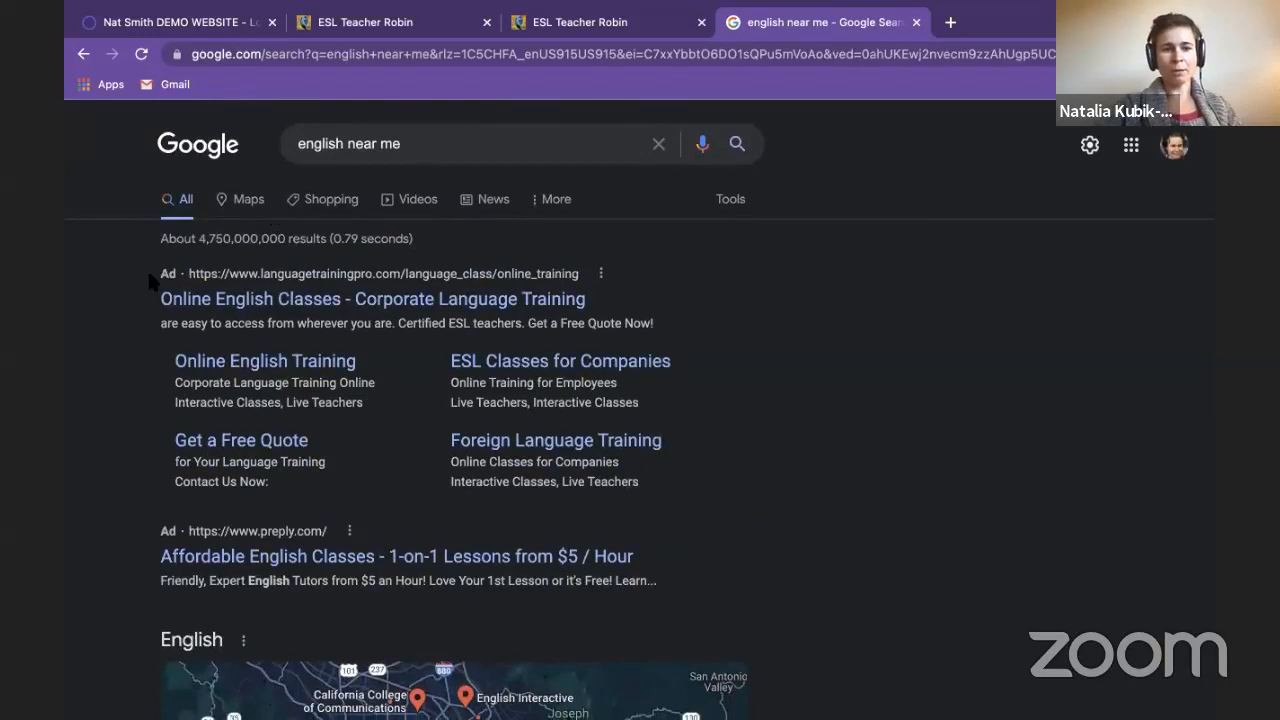
left_click_drag(160, 273, 560, 581)
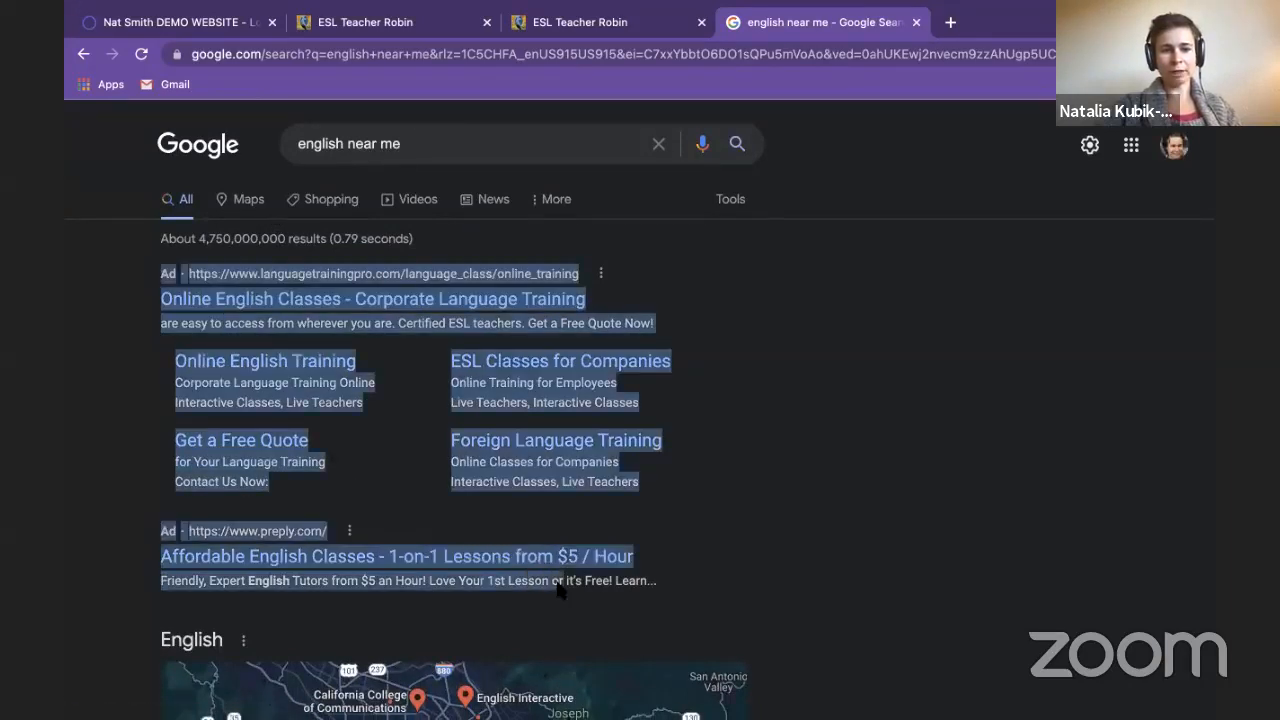
scroll("down", 3)
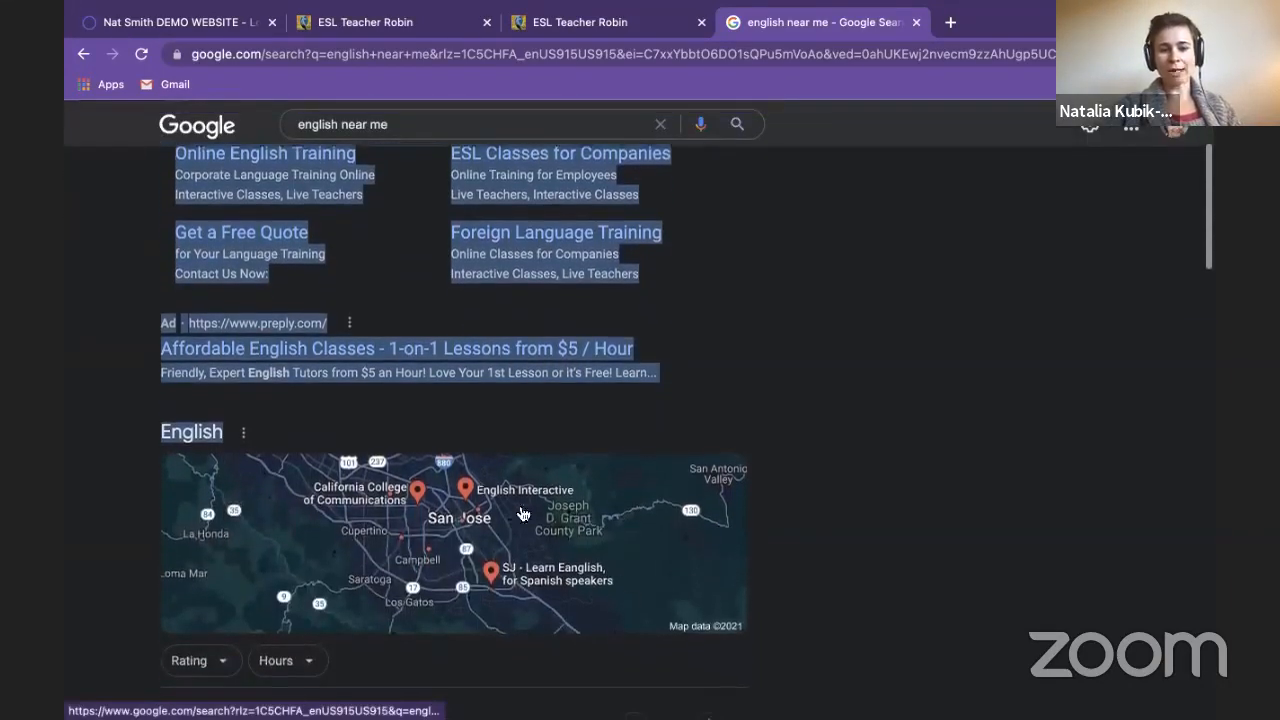
scroll("down", 3)
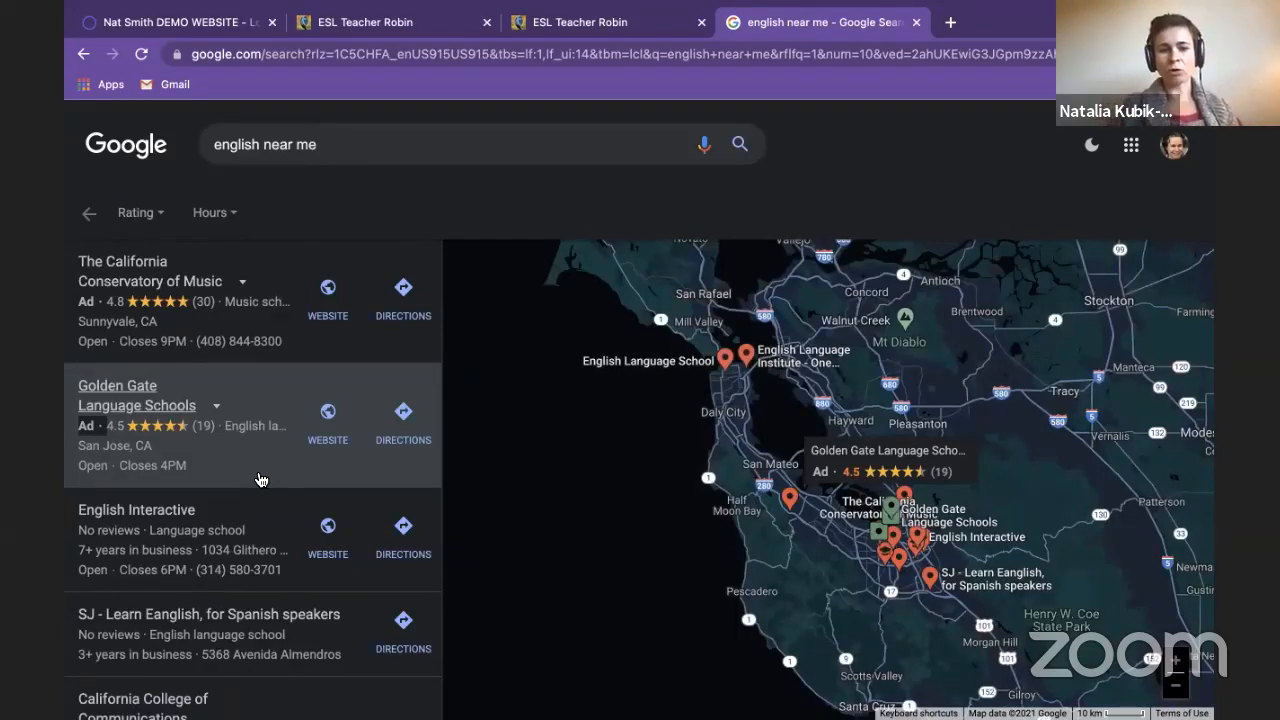
scroll("down", 3)
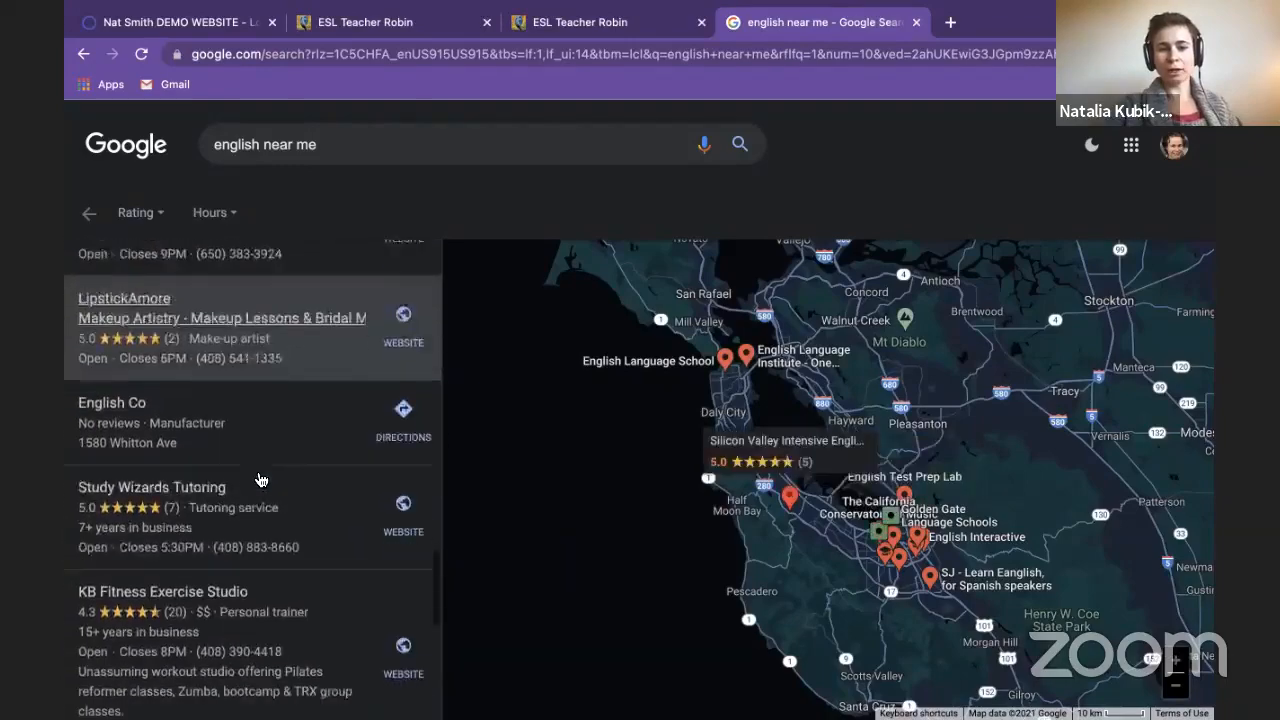
scroll("down", 3)
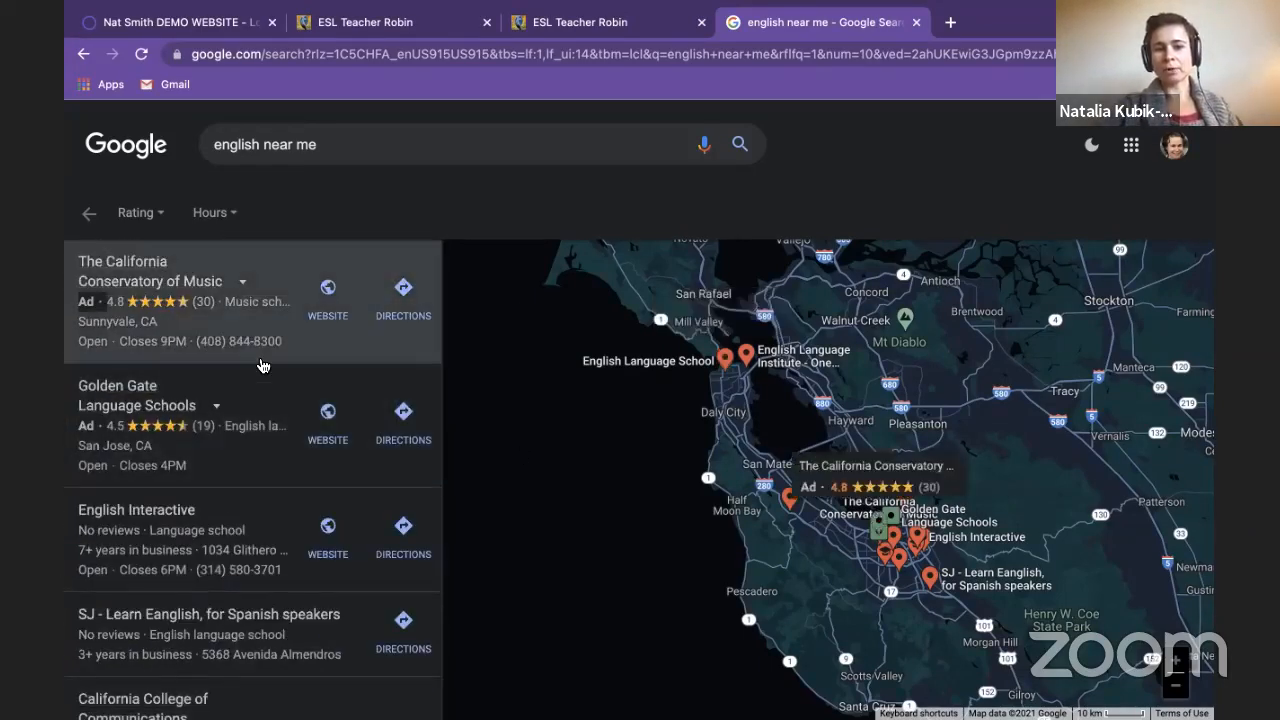
scroll("down", 3)
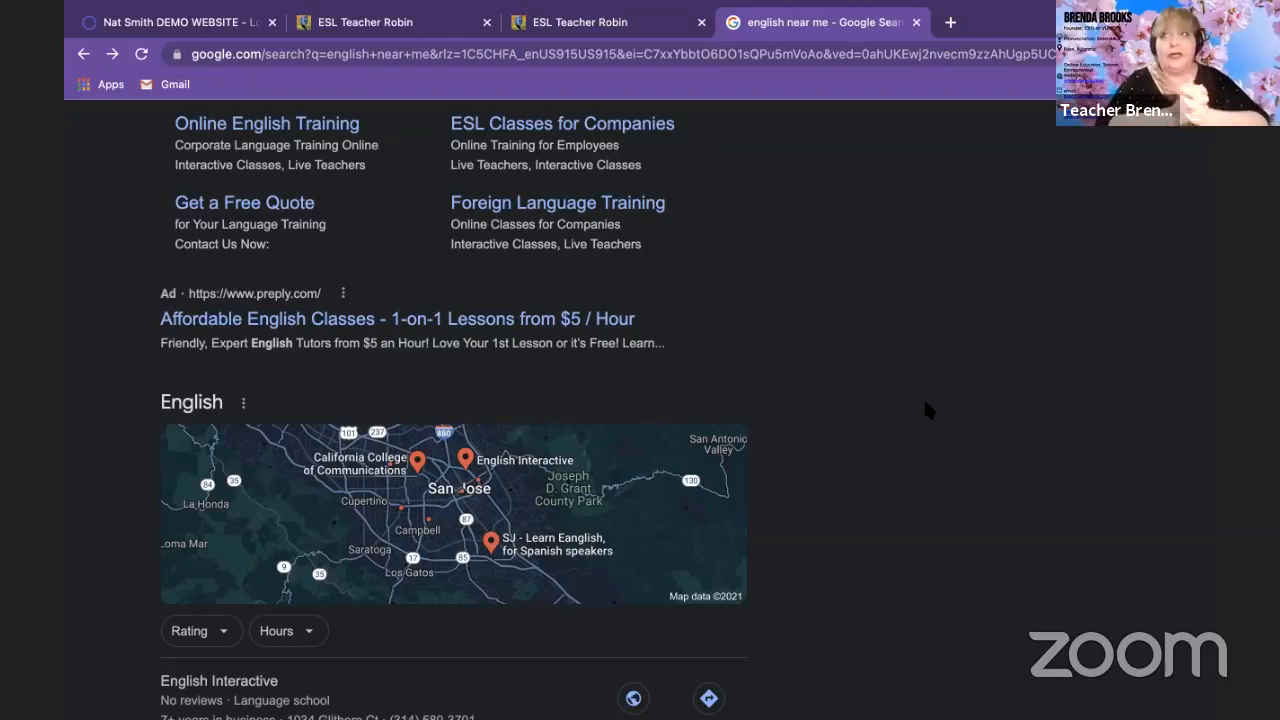
mouse_move(1065, 467)
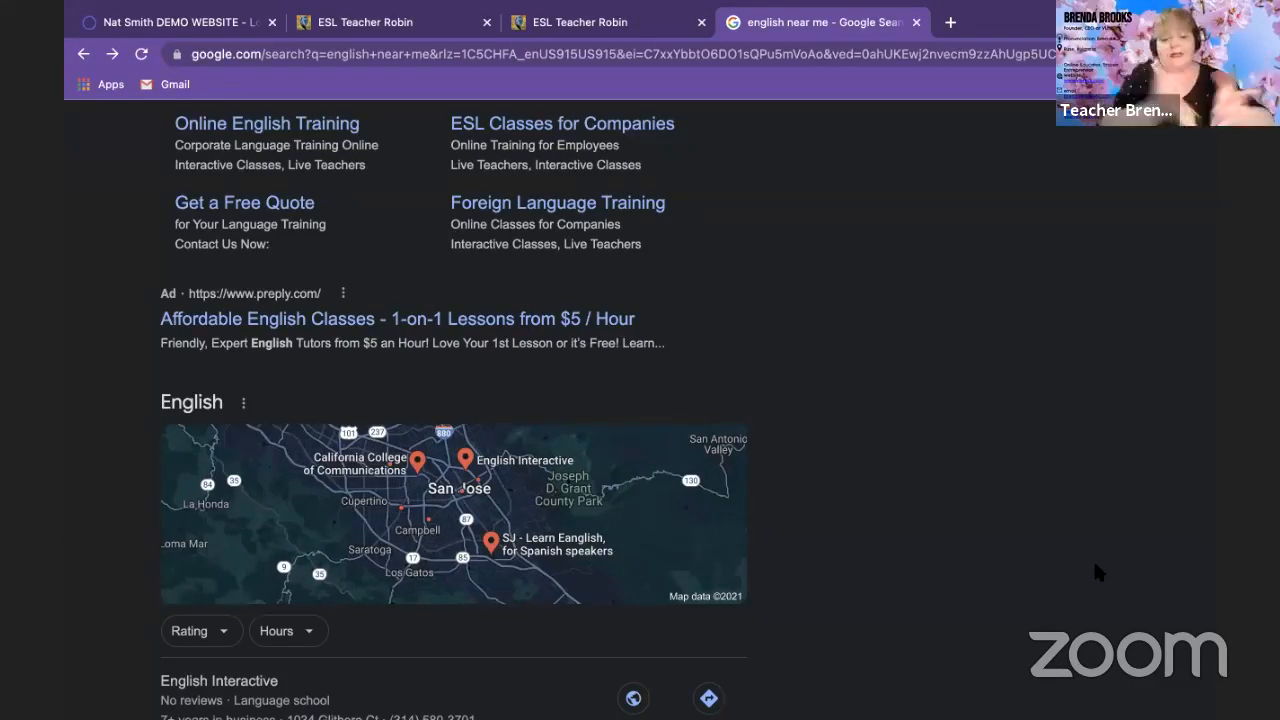
mouse_move(1143, 368)
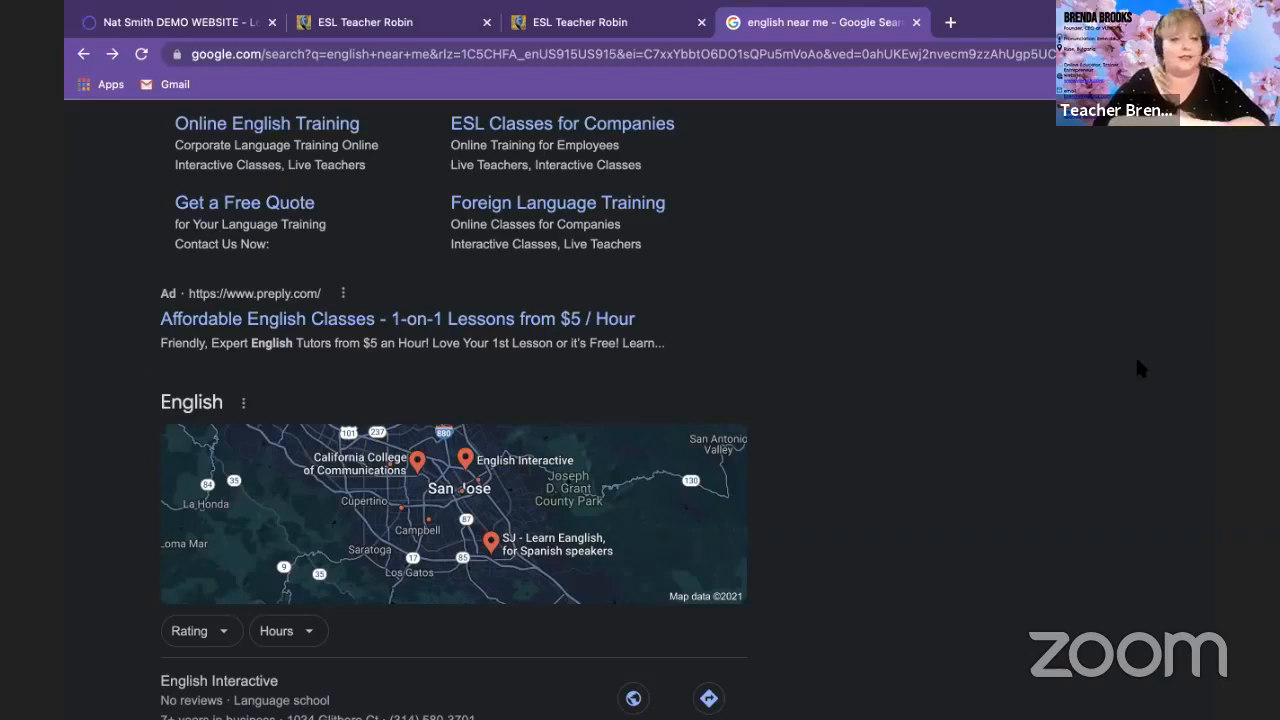
mouse_move(1117, 475)
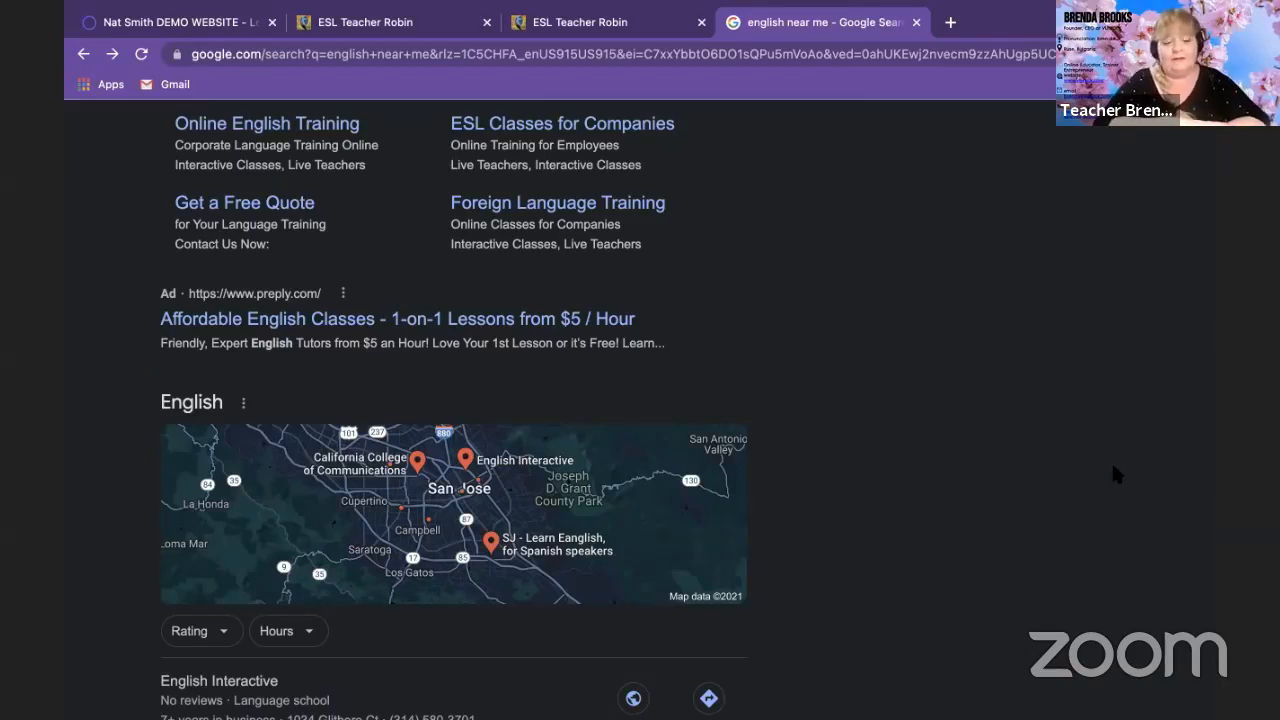